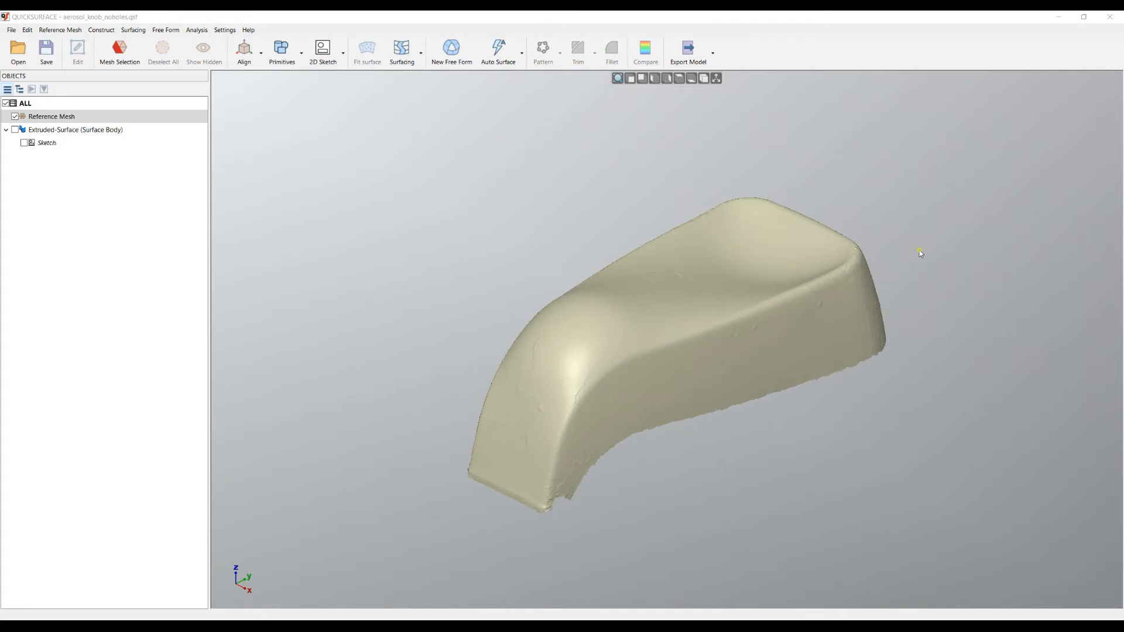
mouse_move(695, 301)
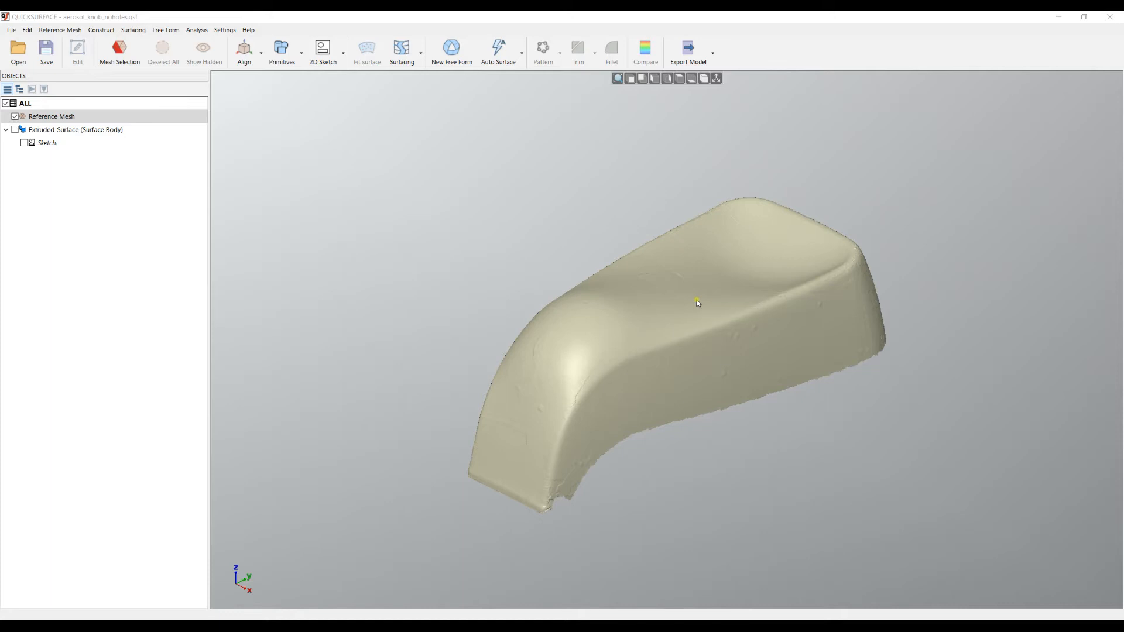
mouse_move(852, 252)
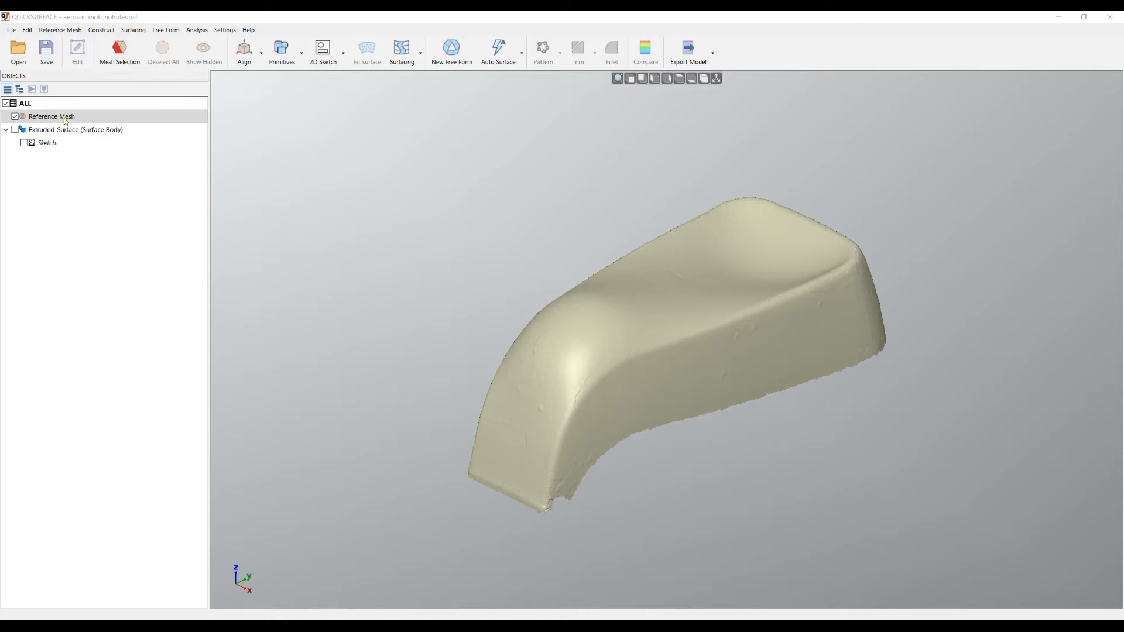
Open Edit 'Reference Mesh' from the Objects tree to reach the scan's editing tools
double_click(51, 116)
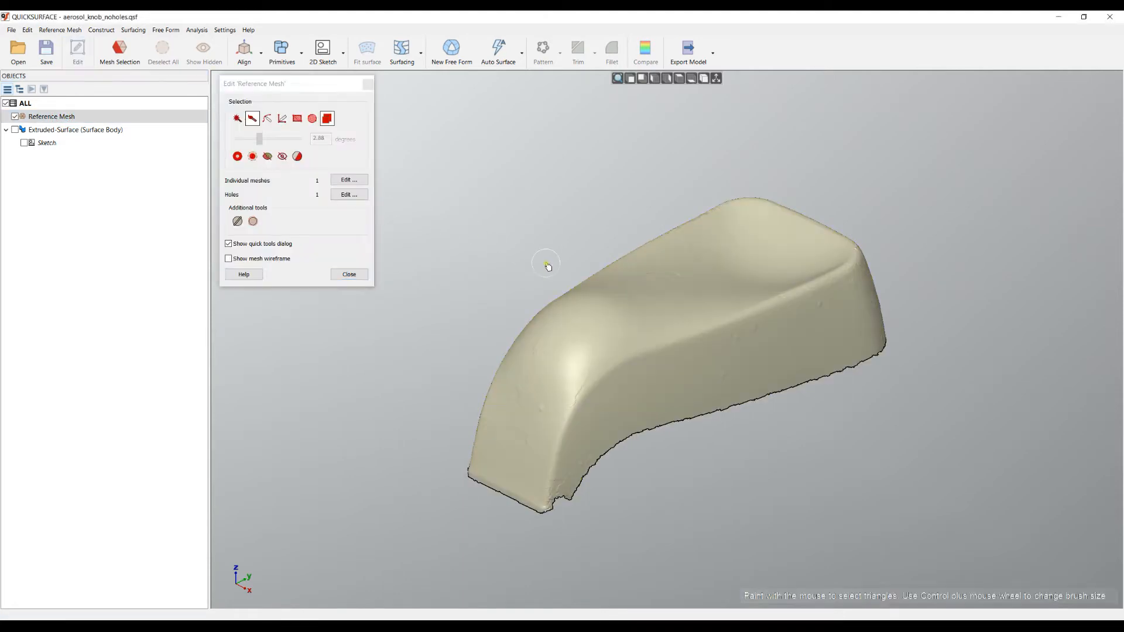
mouse_move(728, 381)
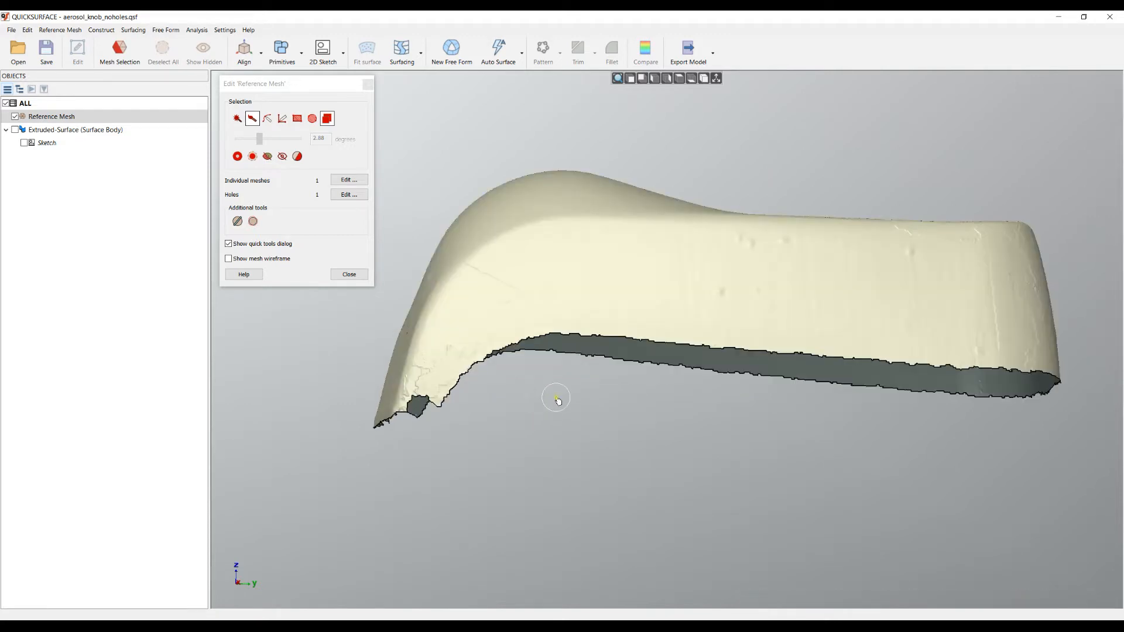
mouse_move(620, 346)
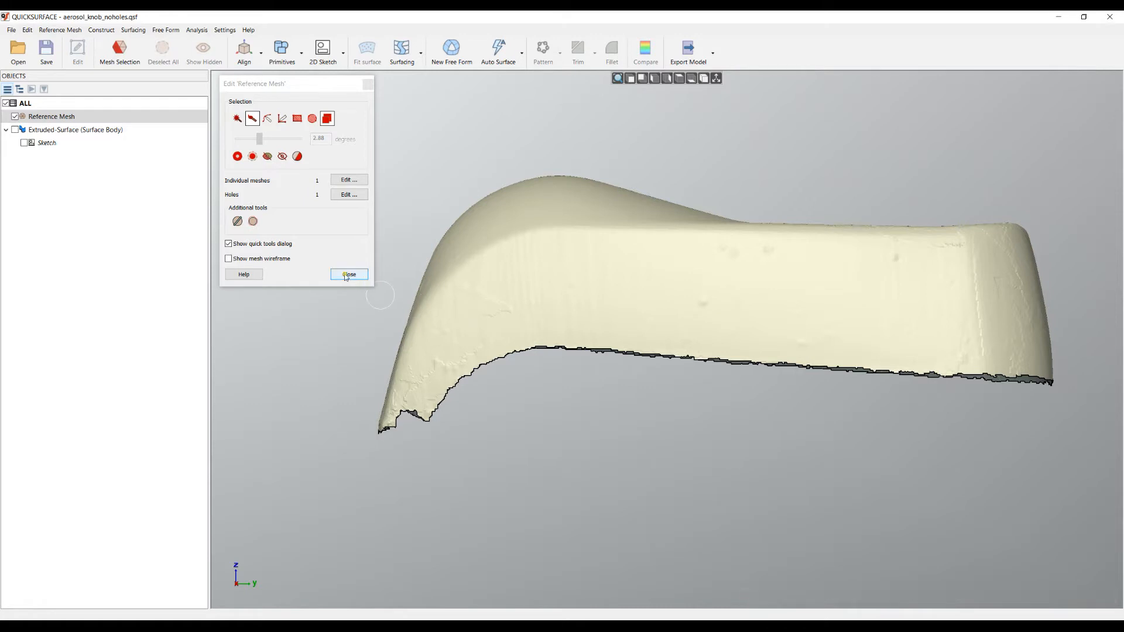
Close the mesh Edit dialog and turn on Extruded-Surface visibility in the Objects tree
left_click(348, 275)
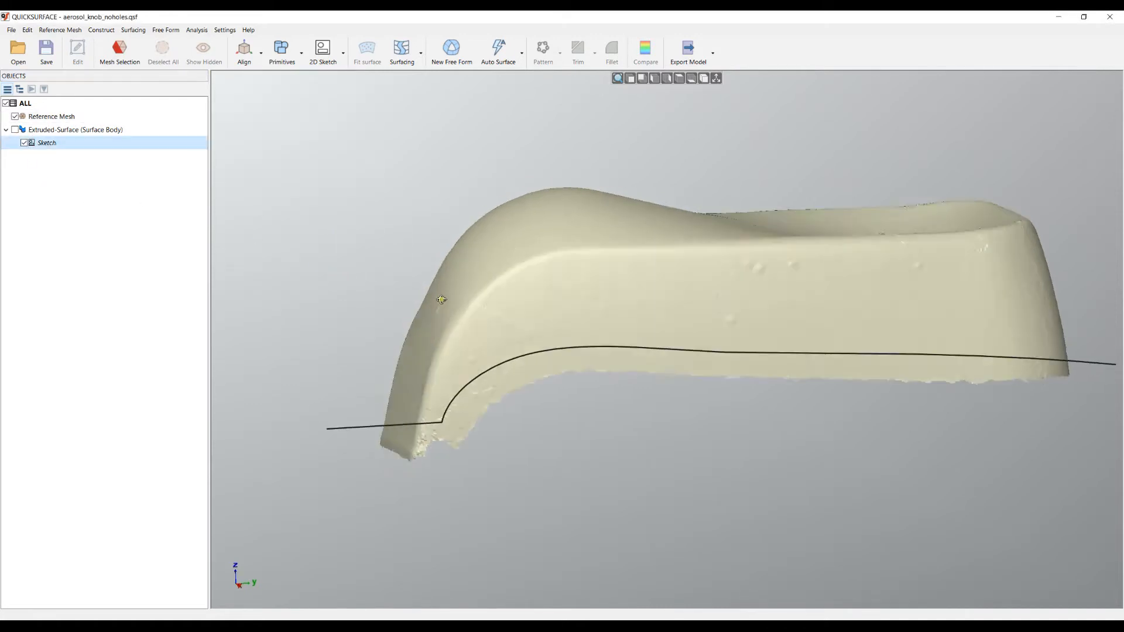
left_click(23, 143)
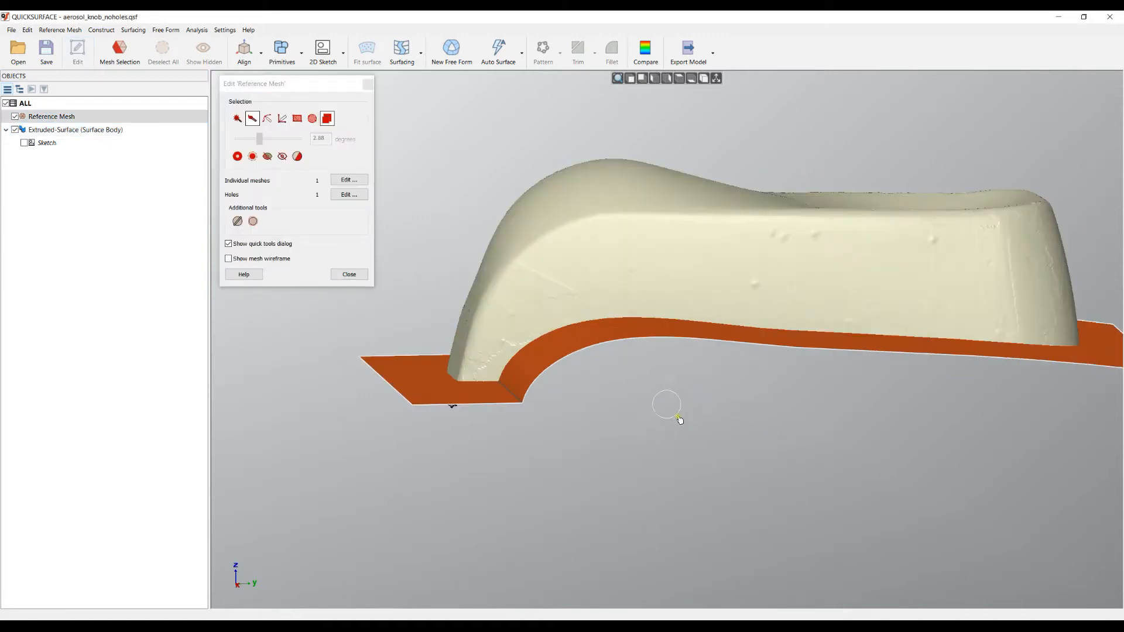
mouse_move(237, 220)
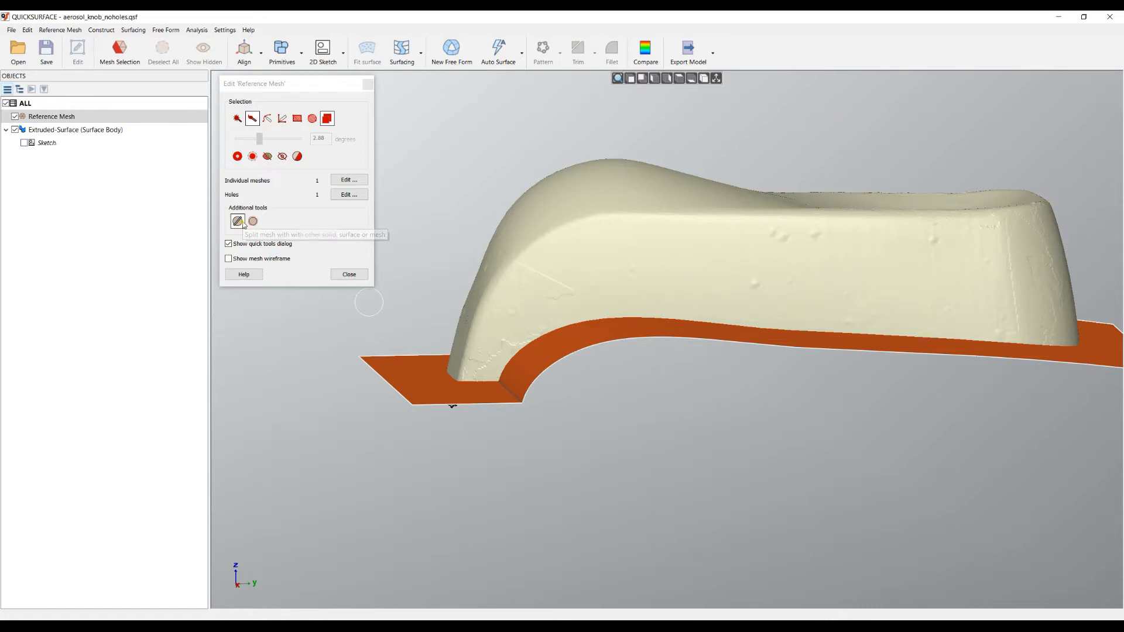
mouse_move(237, 221)
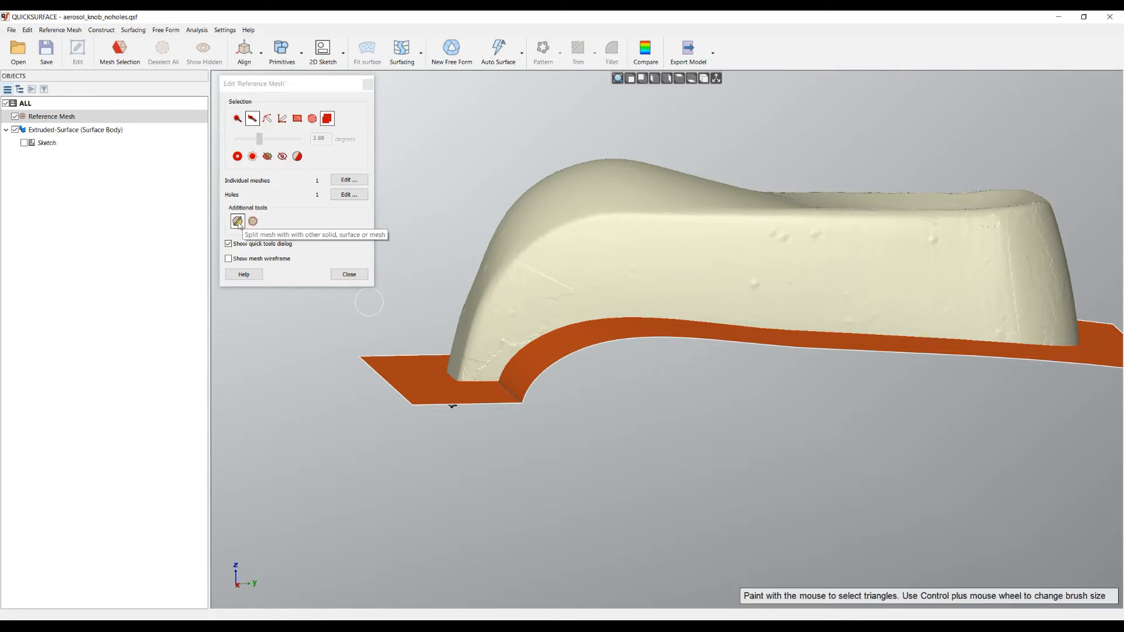
Start Split Mesh with Extruded-Surface in 'Split with another body or a mesh' mode
left_click(237, 220)
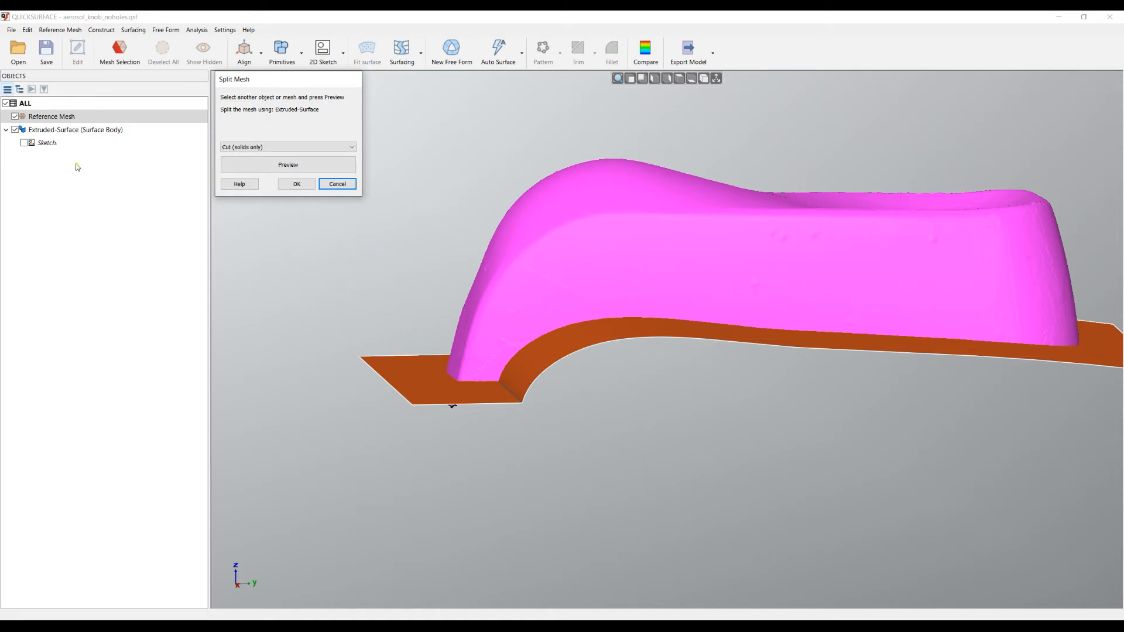
mouse_move(153, 197)
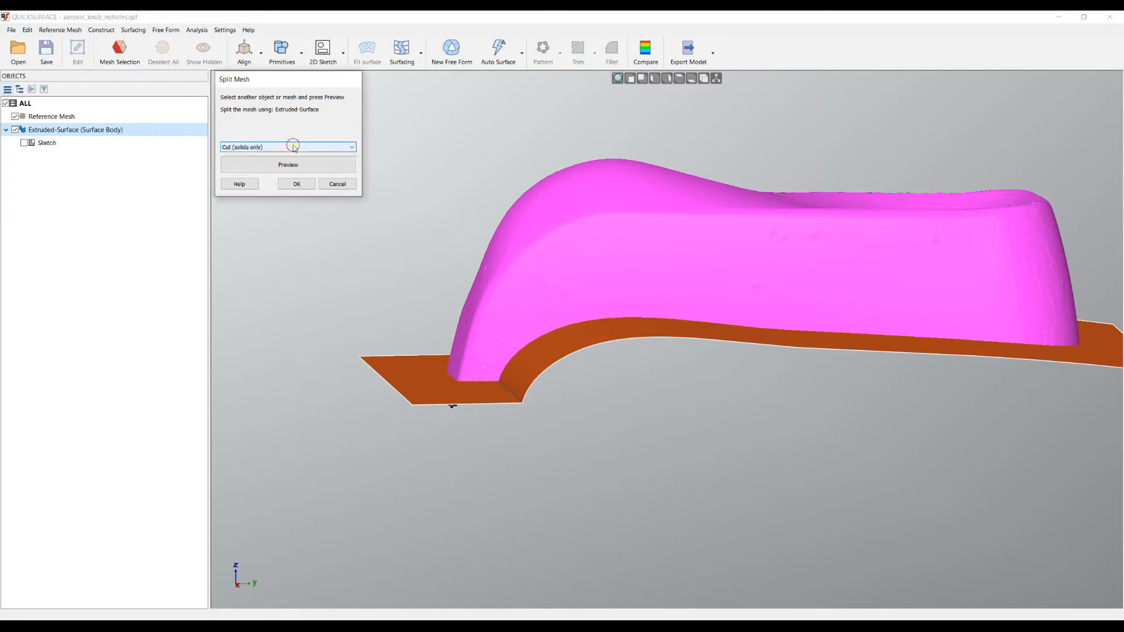
left_click(351, 147)
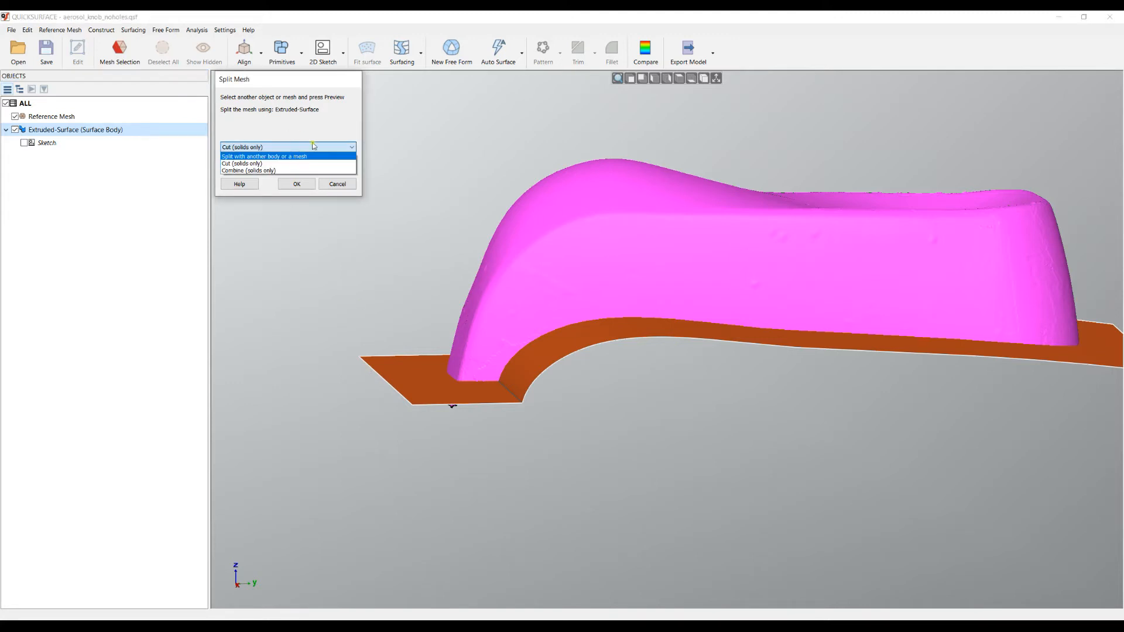
mouse_move(255, 157)
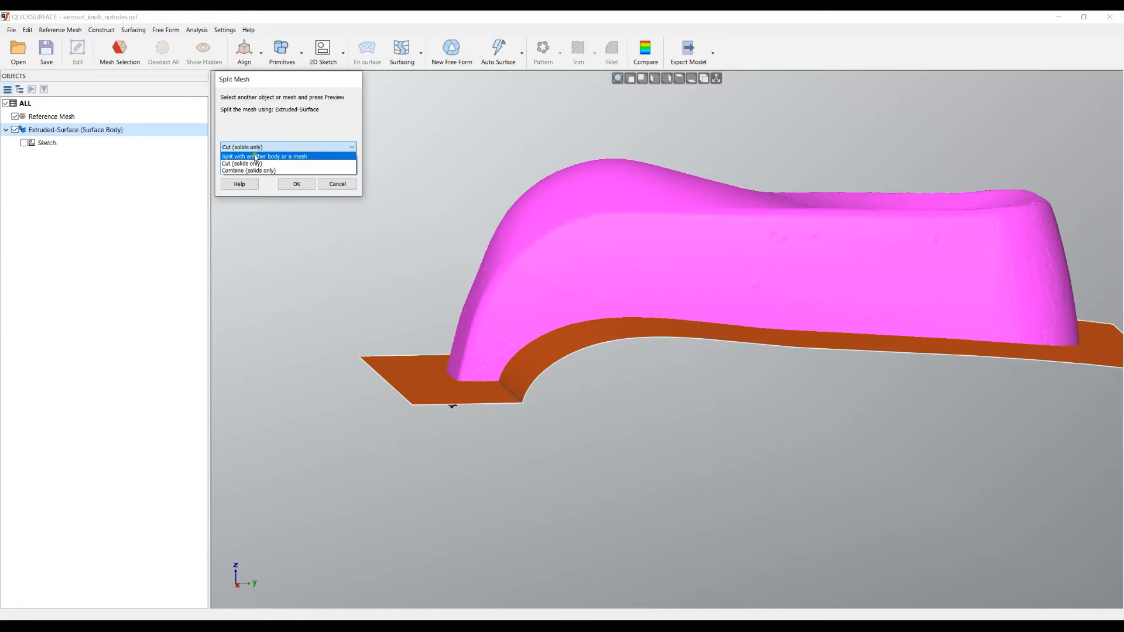
left_click(264, 156)
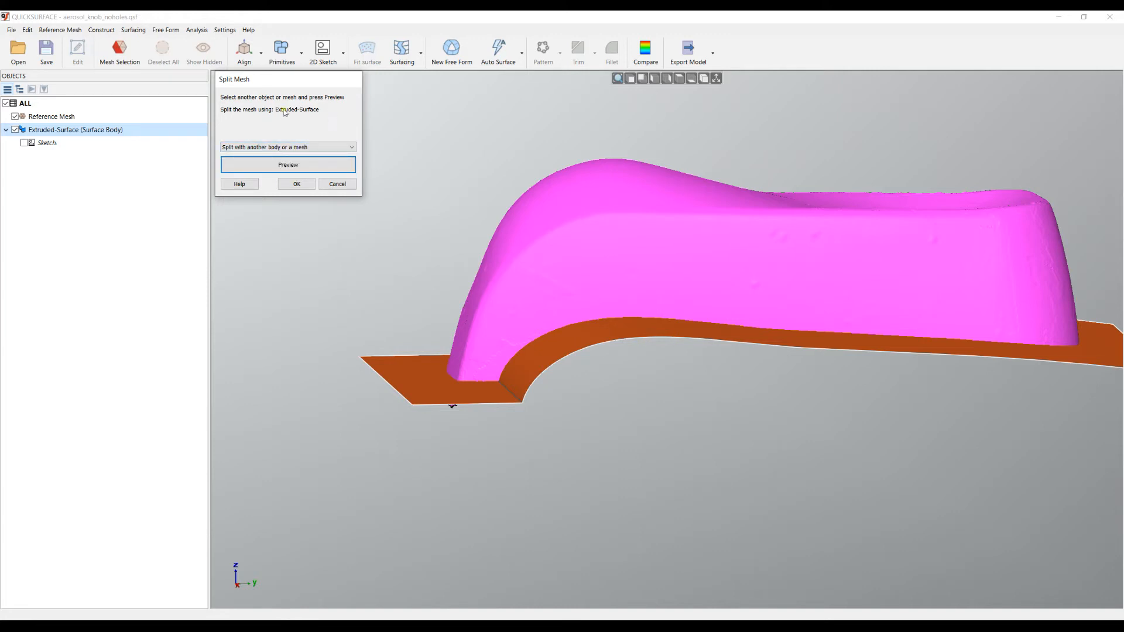
mouse_move(375, 139)
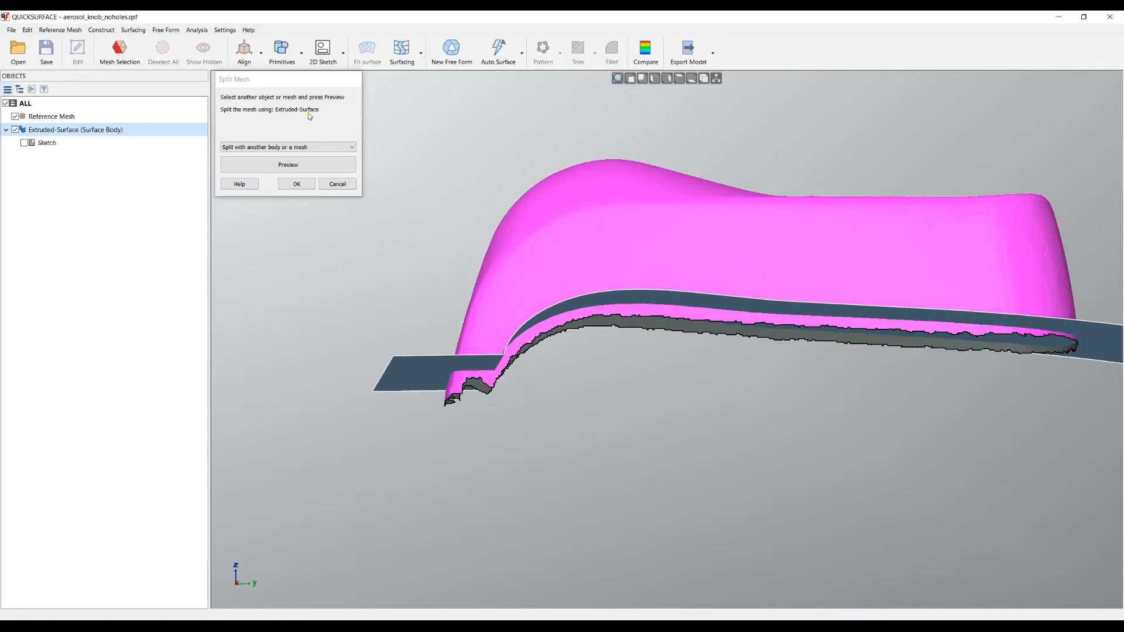
mouse_move(466, 230)
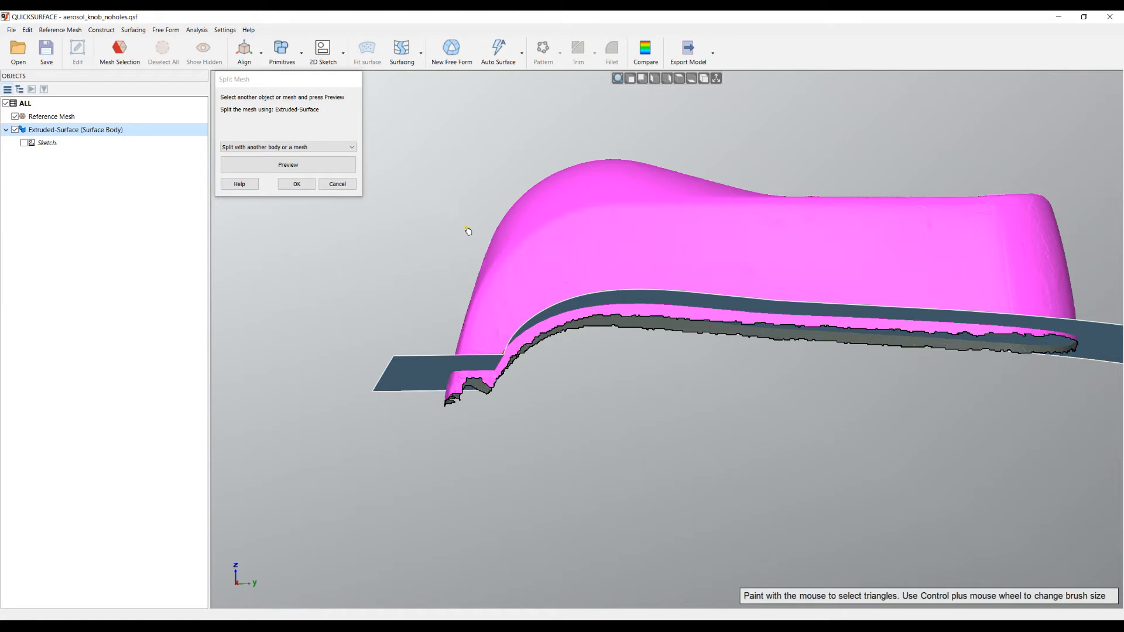
mouse_move(314, 176)
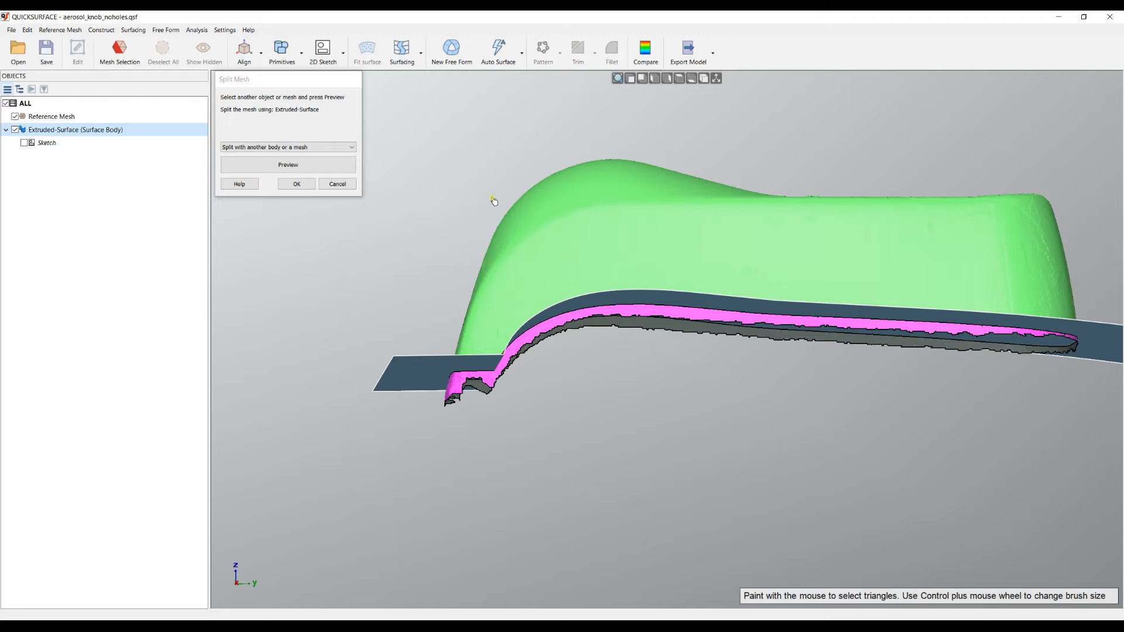
mouse_move(598, 372)
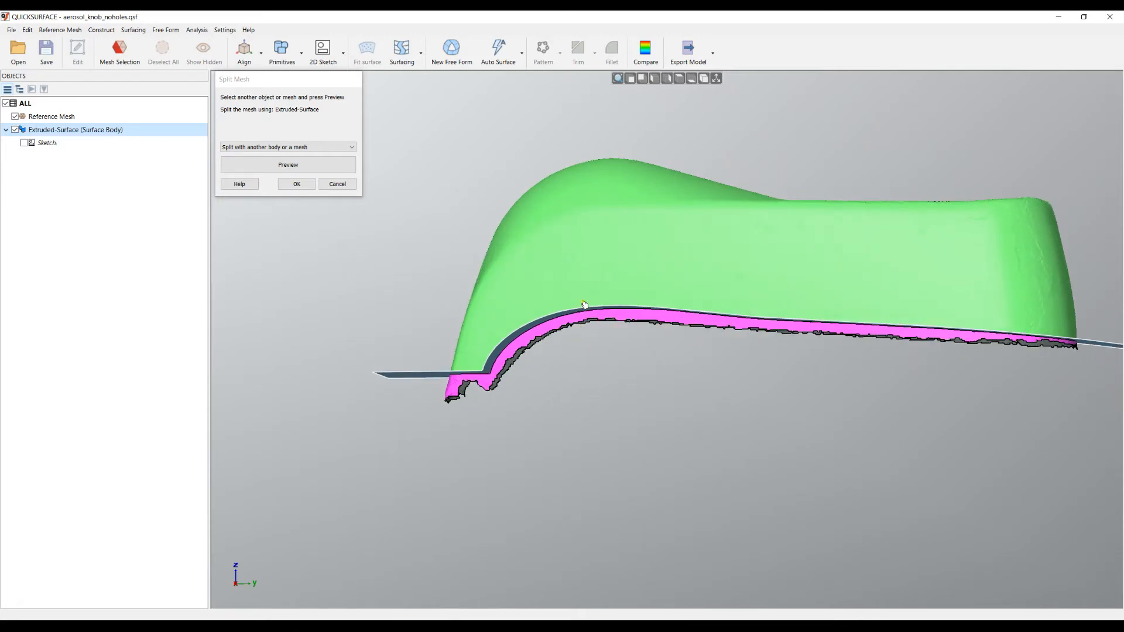
mouse_move(609, 340)
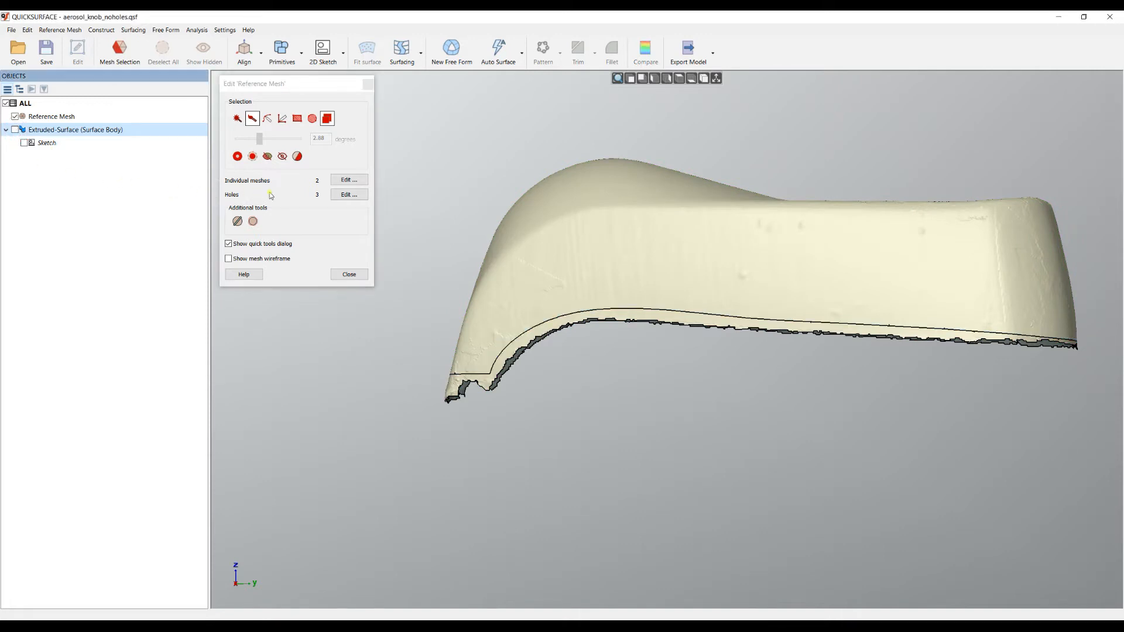
mouse_move(315, 188)
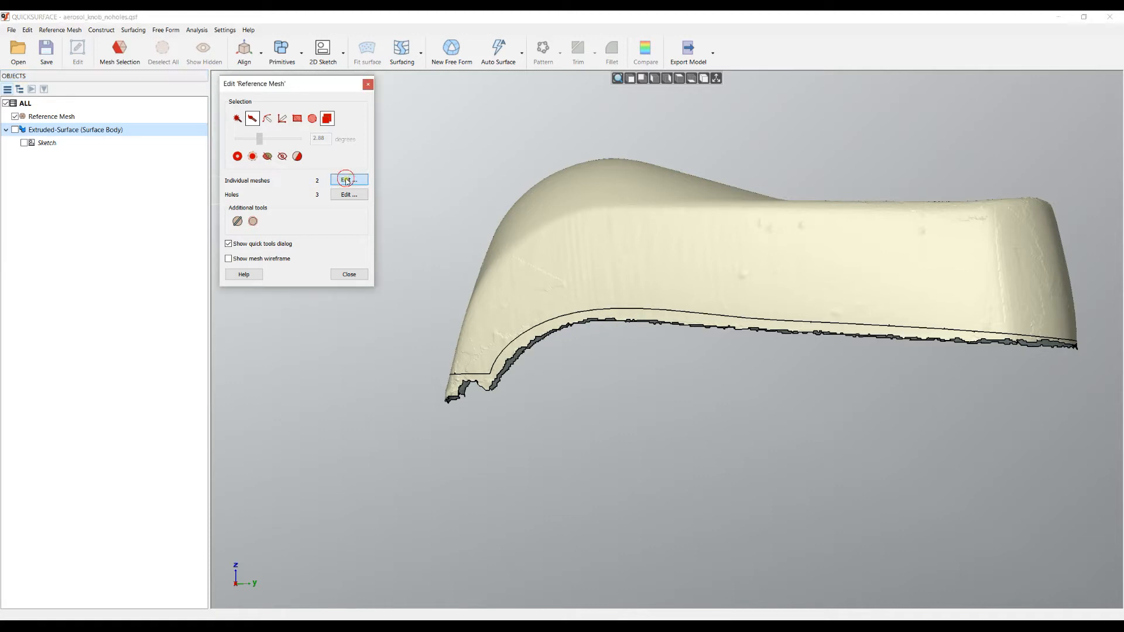
Delete the smaller separate mesh piece under Individual meshes, leaving one clean-edged mesh
left_click(349, 179)
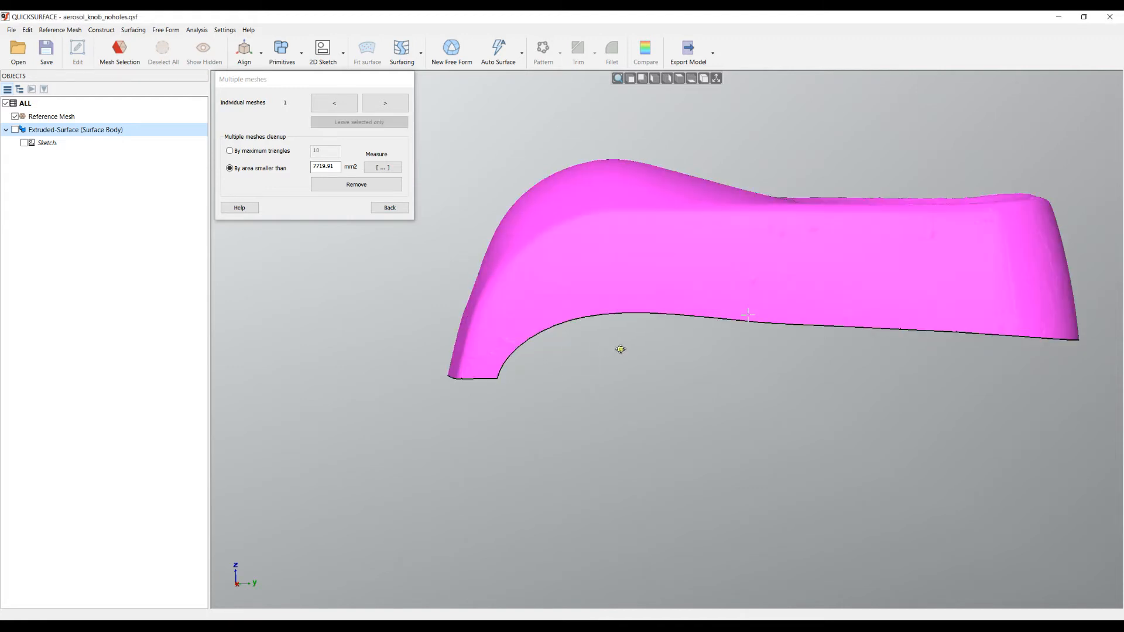
left_click(388, 208)
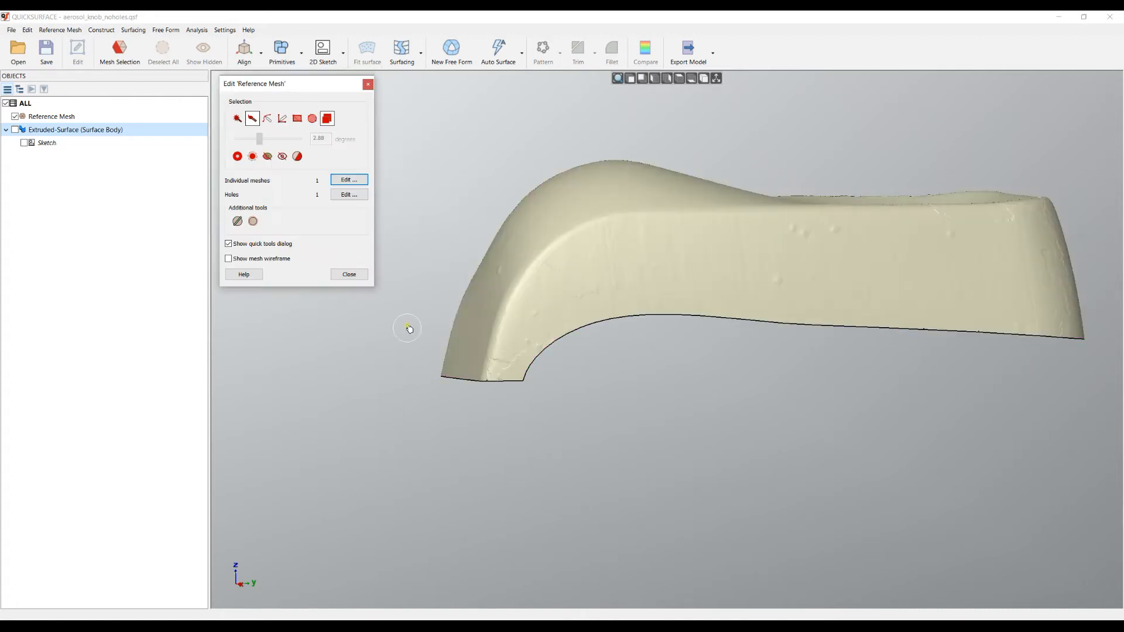
mouse_move(680, 261)
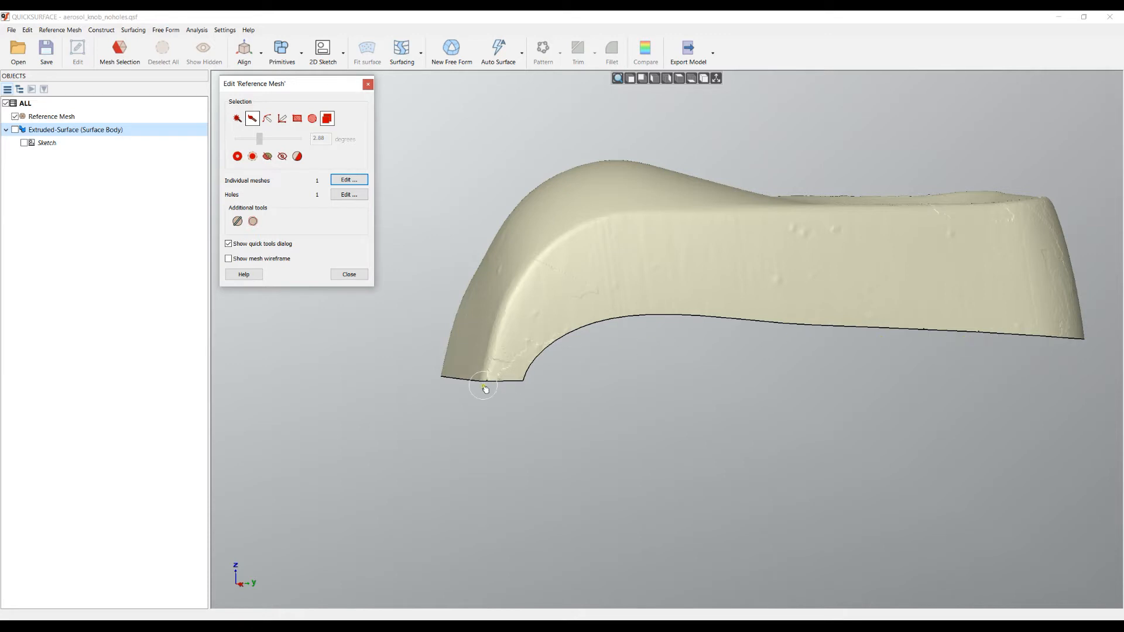
mouse_move(324, 205)
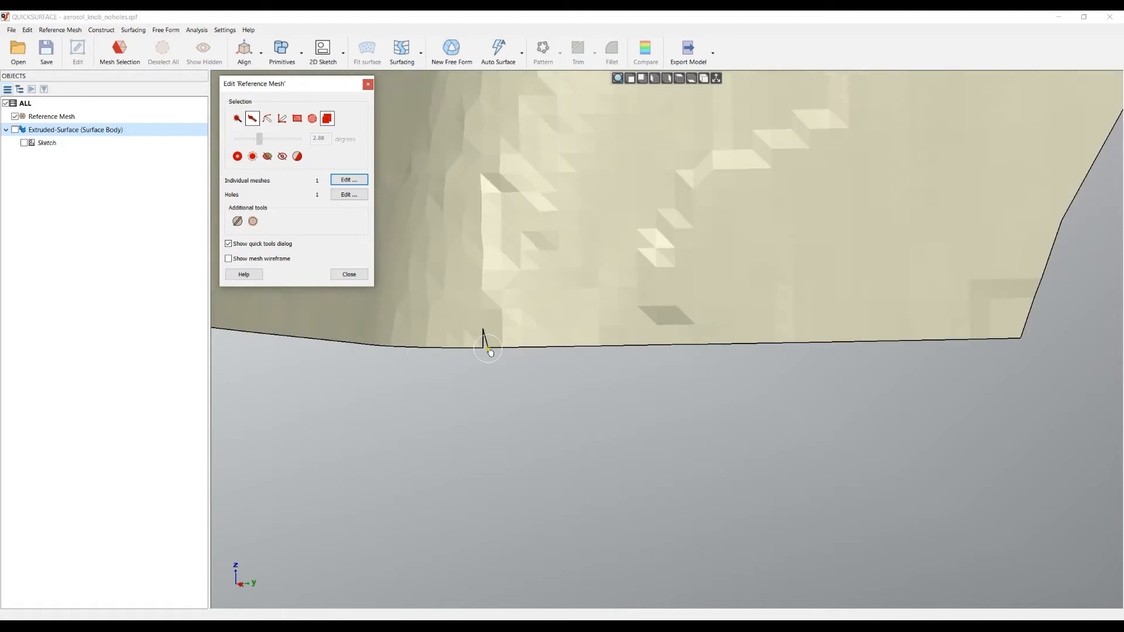
Open Holes Edit to show Fill holes, reporting a single ~193 mm hole
left_click(349, 195)
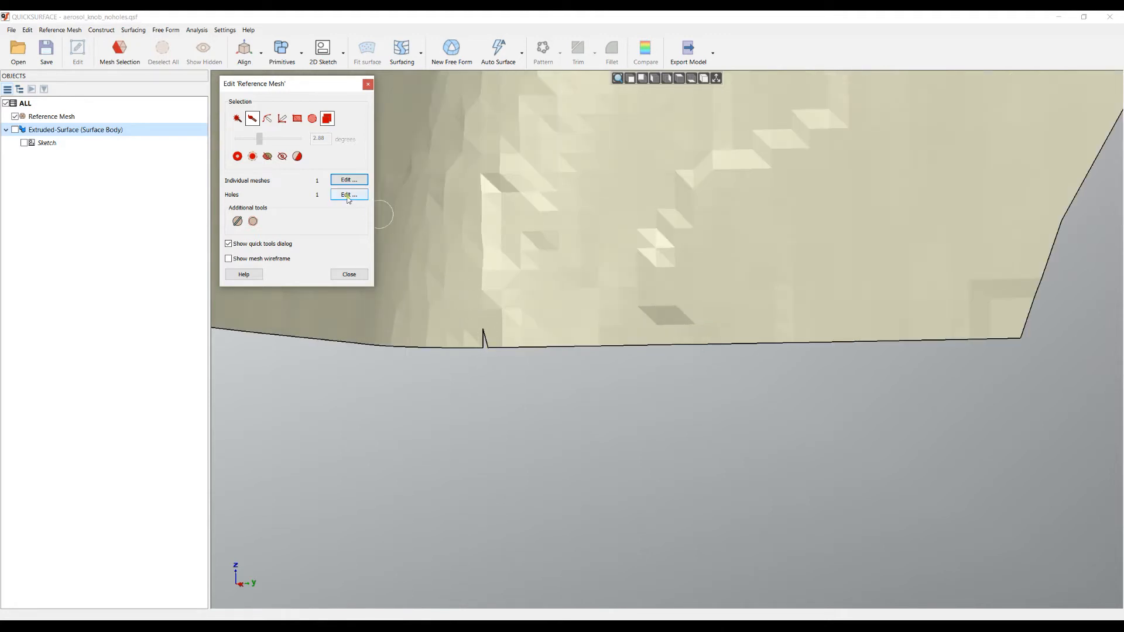
left_click(348, 194)
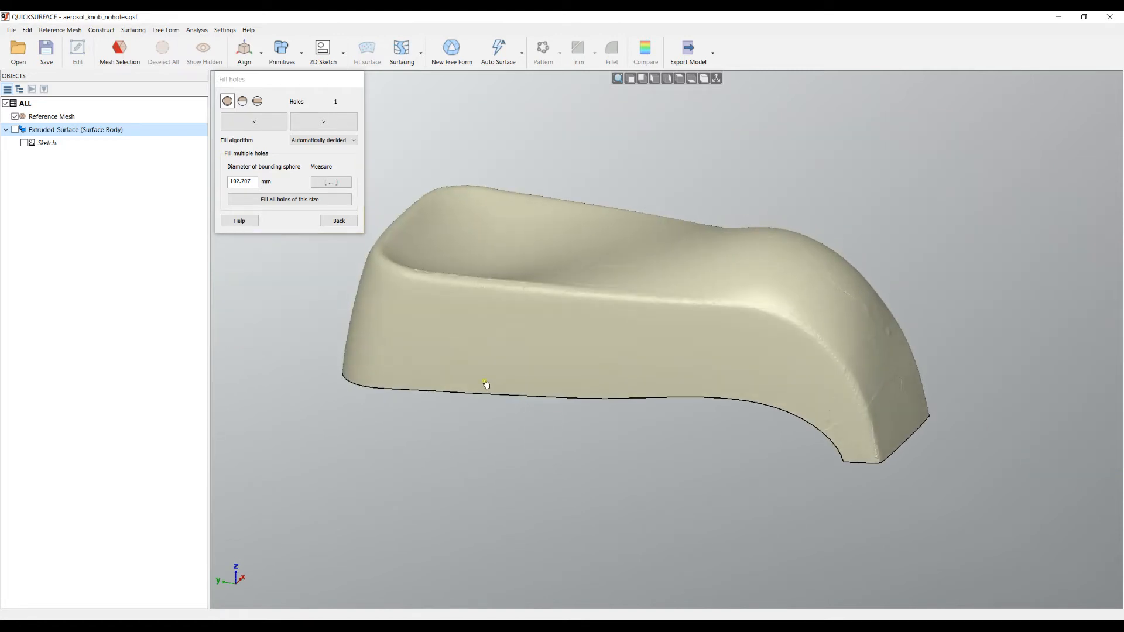
Close mesh editing, then preview and accept an Auto Surface over the knob scan
left_click(338, 221)
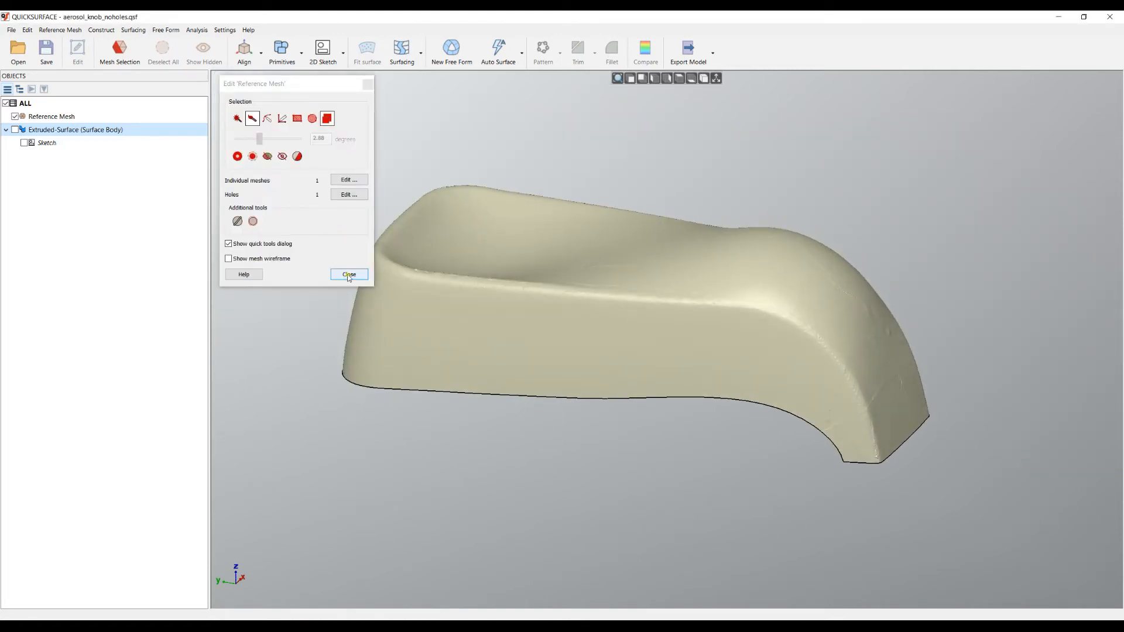
left_click(348, 273)
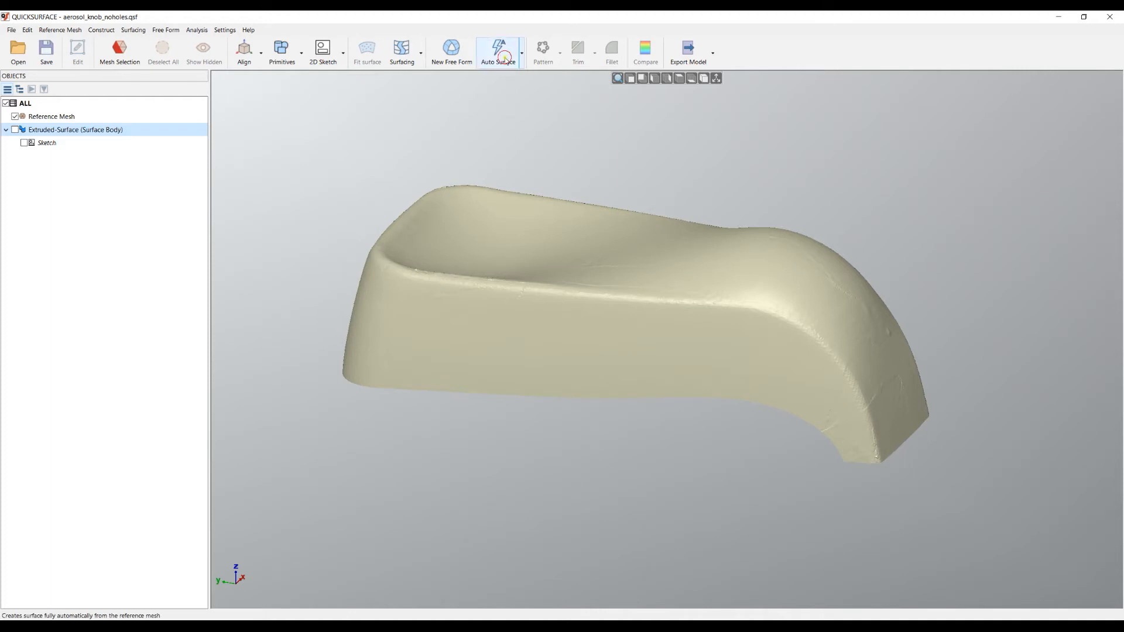
left_click(497, 50)
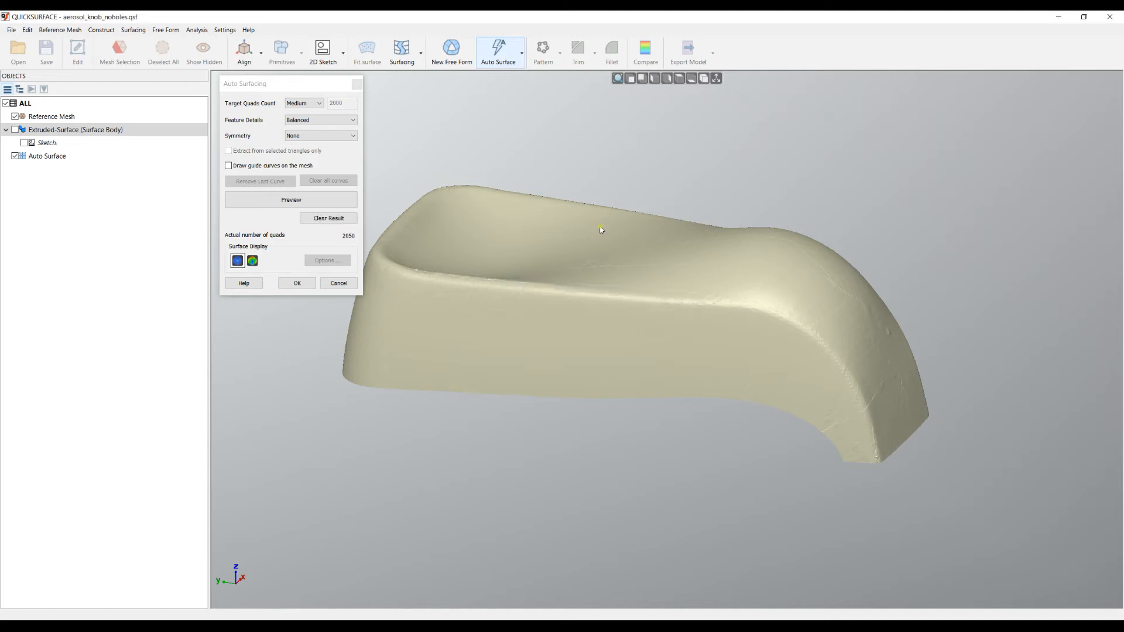
left_click(291, 199)
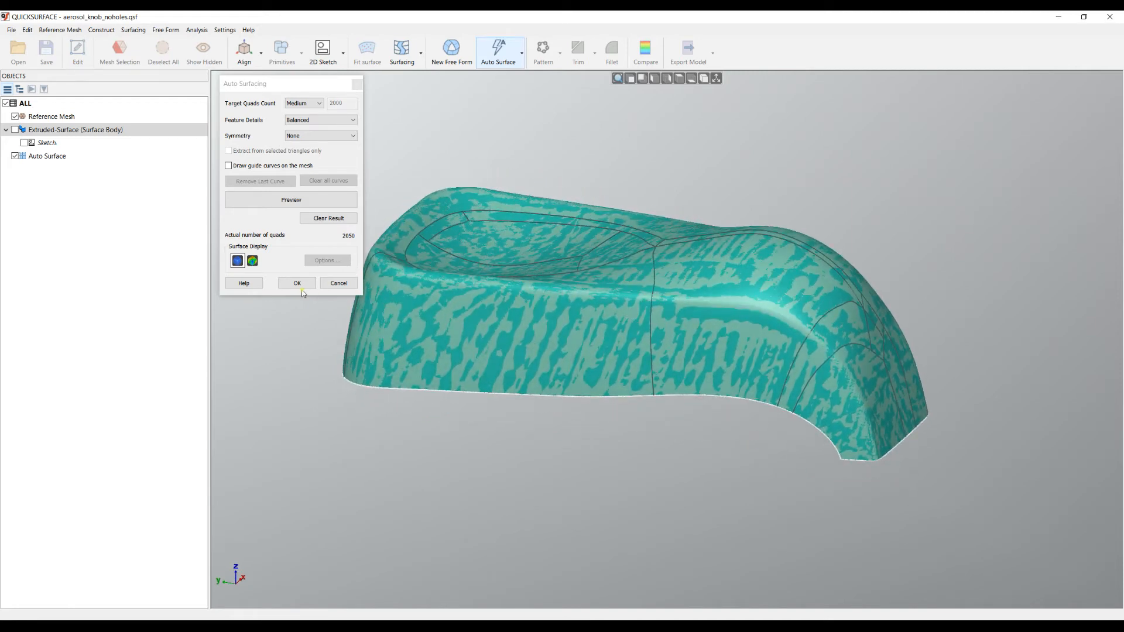
left_click(297, 282)
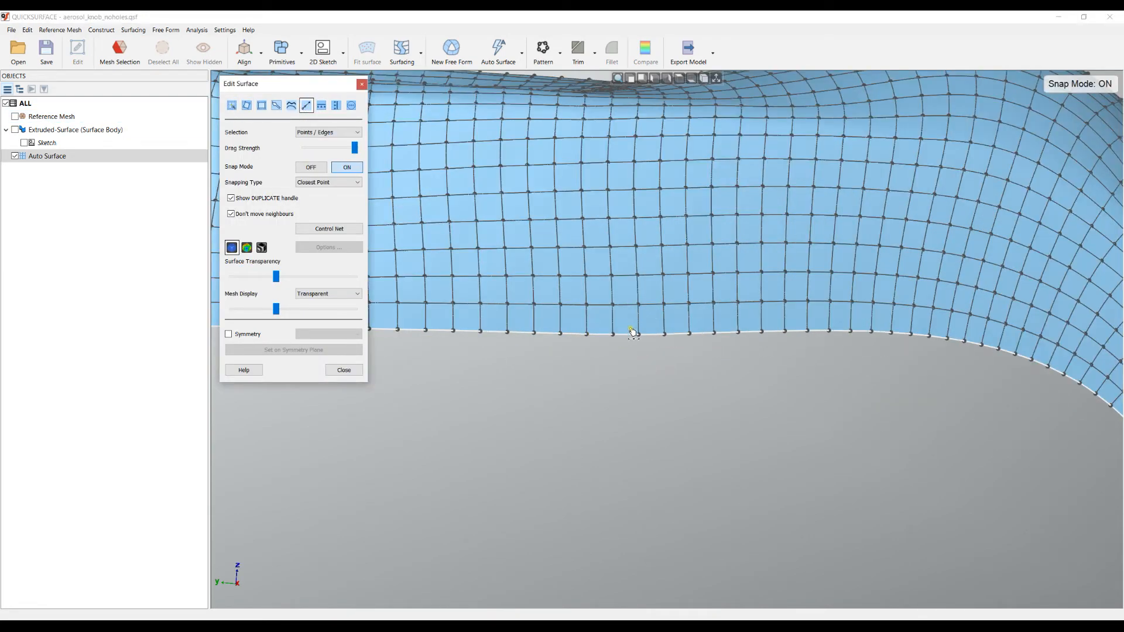
Select the surface's bottom edge control points, close editing, and open another project
left_click(624, 353)
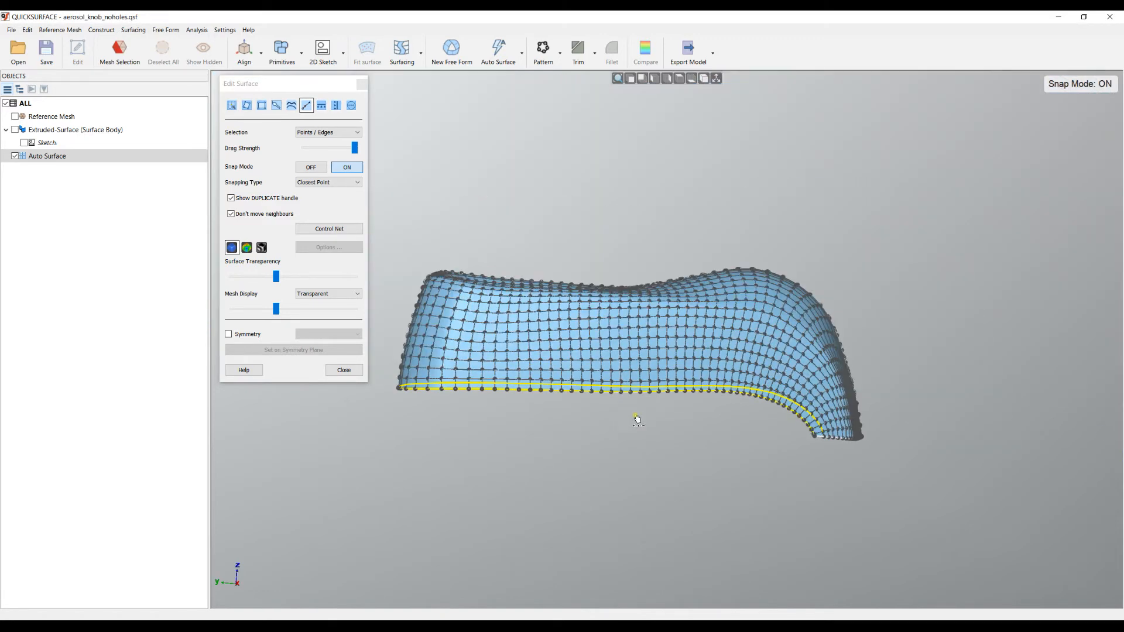
left_click(344, 369)
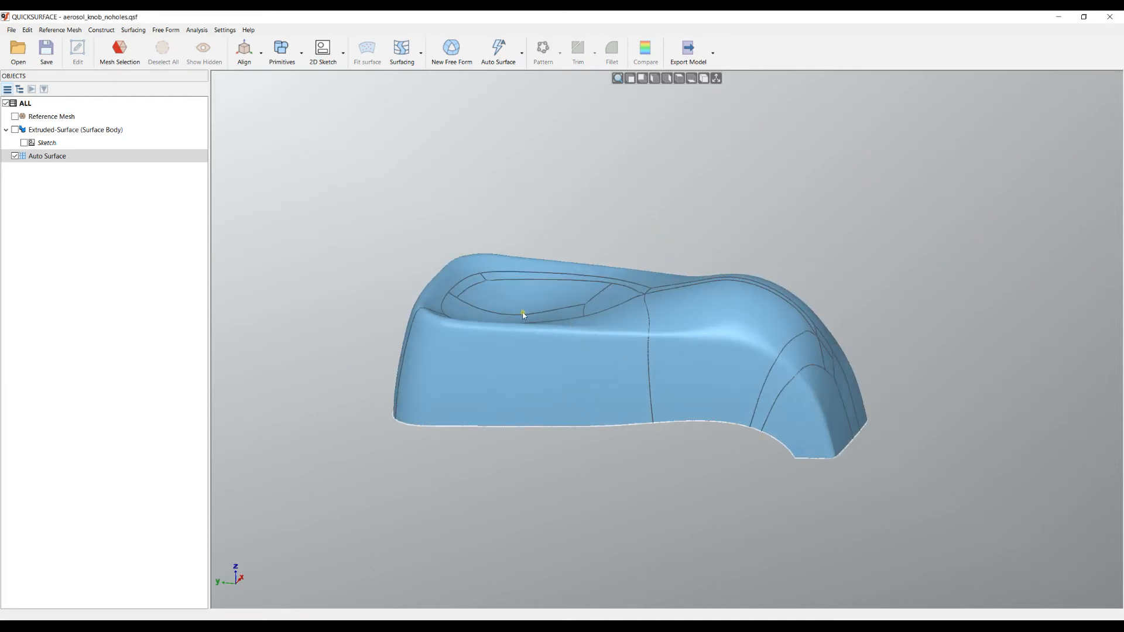
mouse_move(45, 48)
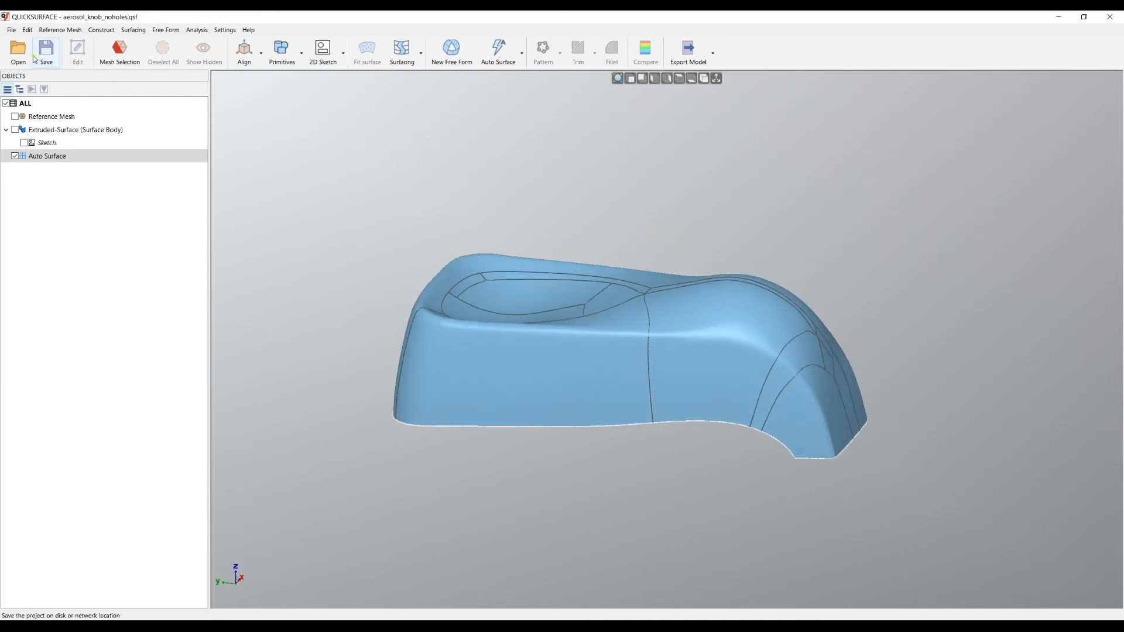
left_click(45, 51)
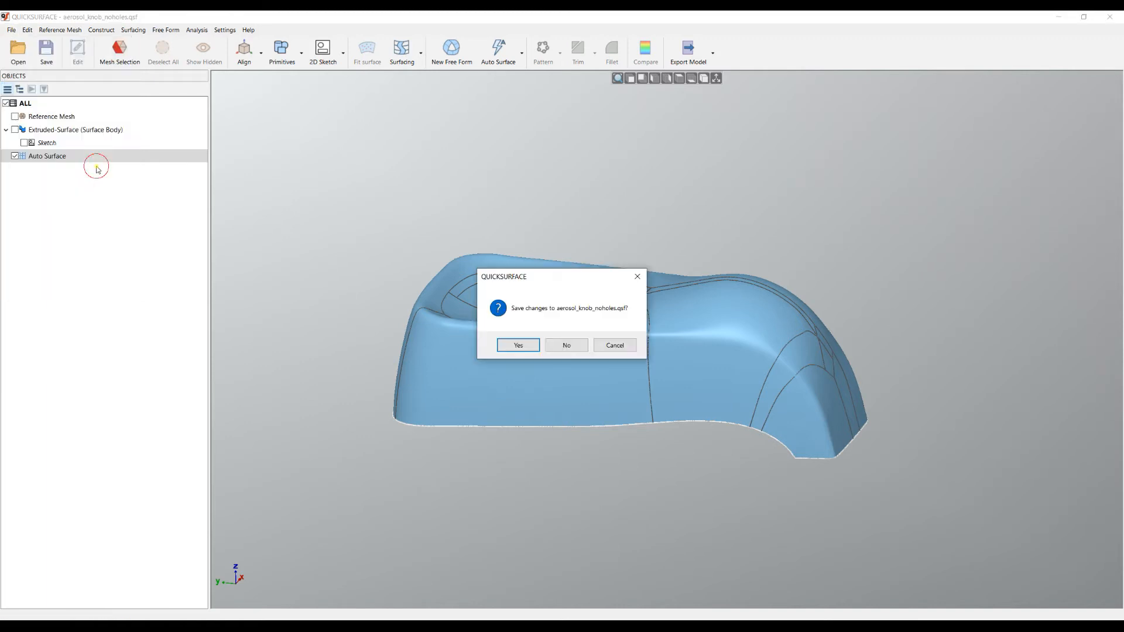
left_click(565, 344)
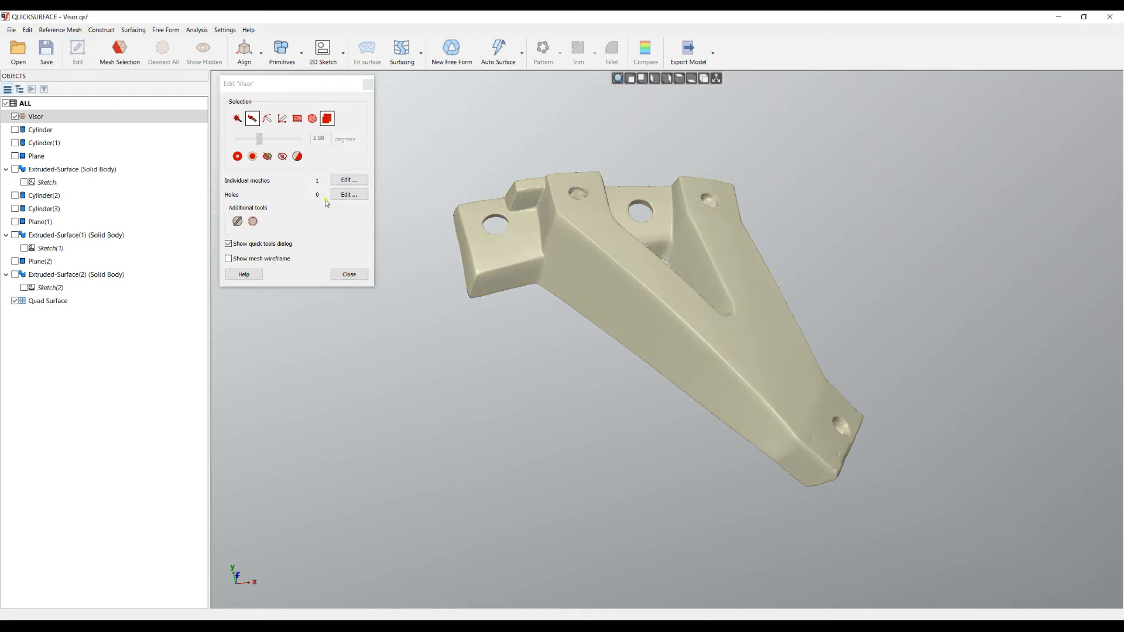
mouse_move(477, 212)
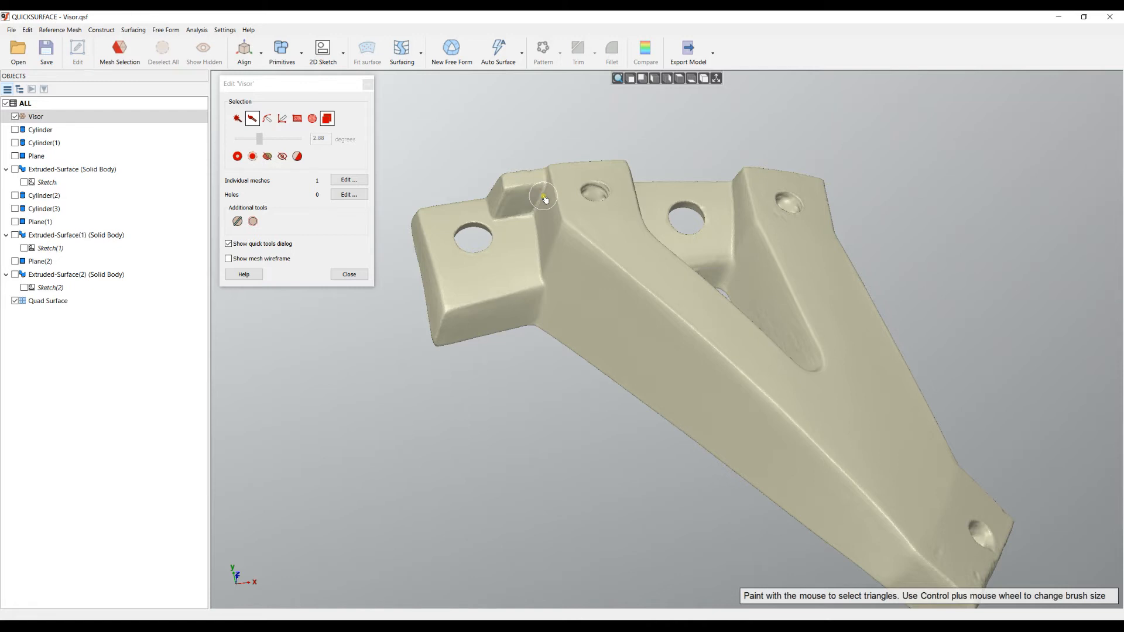
mouse_move(630, 78)
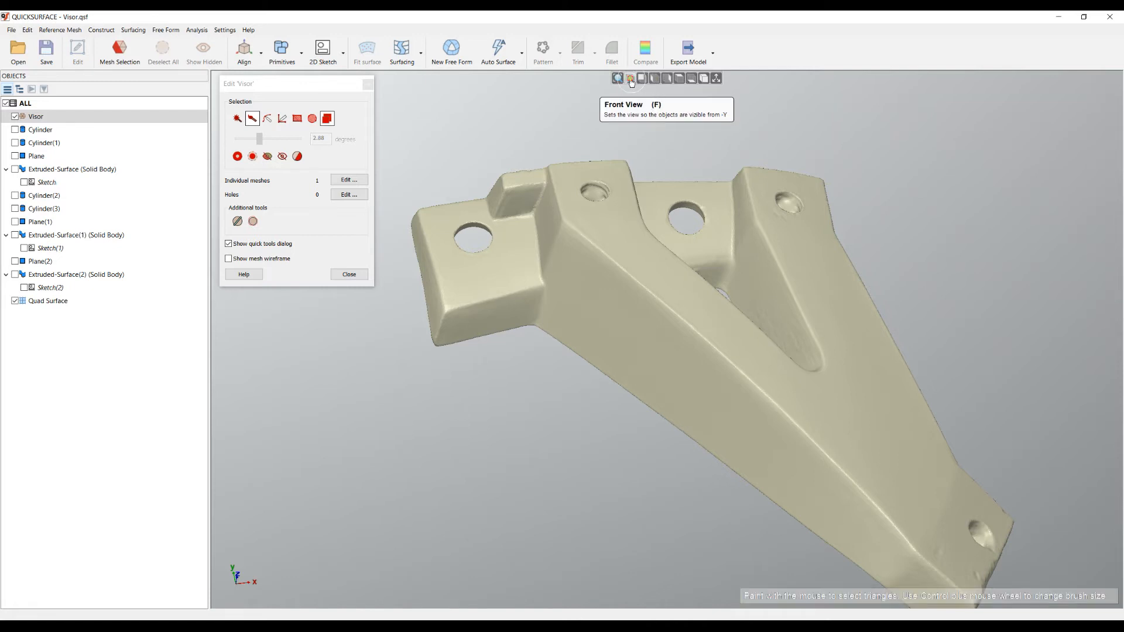
From Front View, show Cylinder and Cylinder(1) against the visor holes, then hide them
left_click(676, 78)
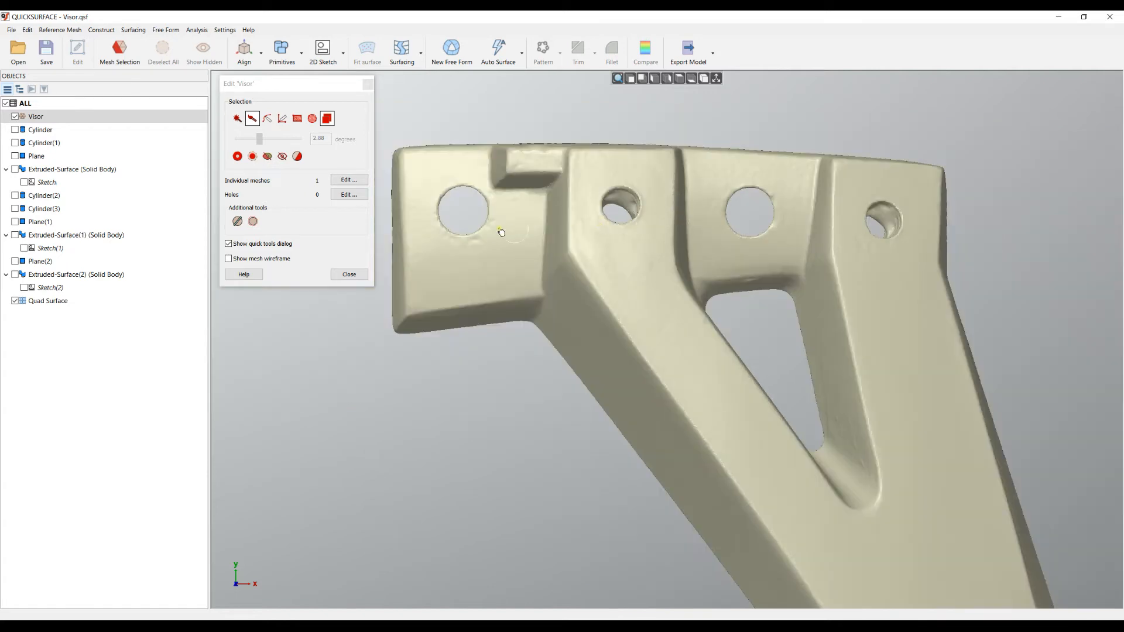
mouse_move(463, 215)
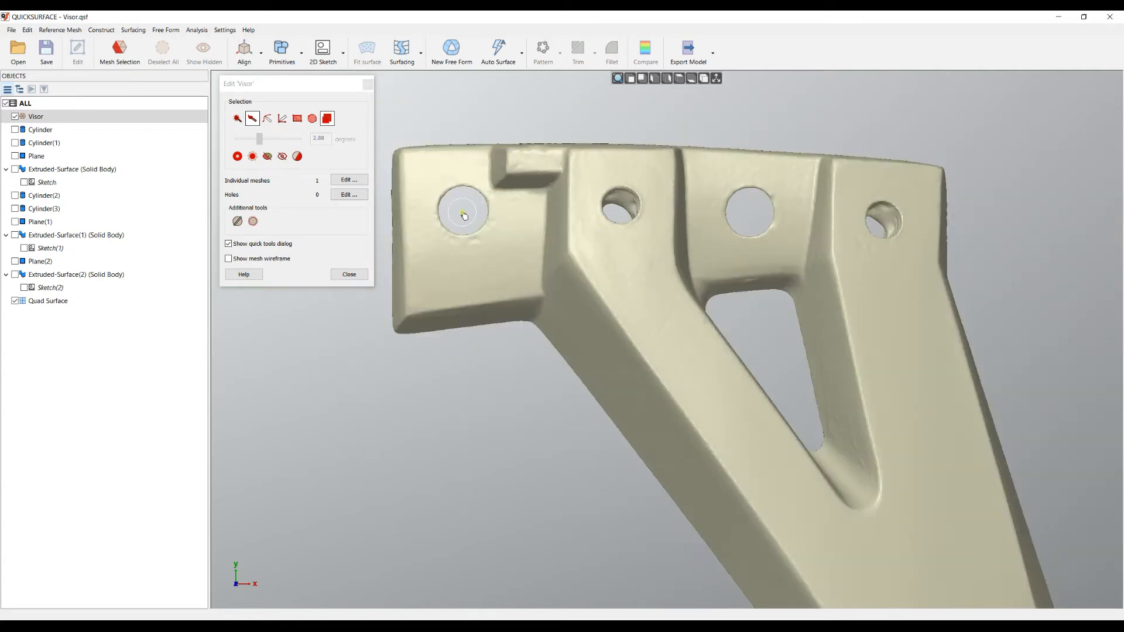
left_click(462, 211)
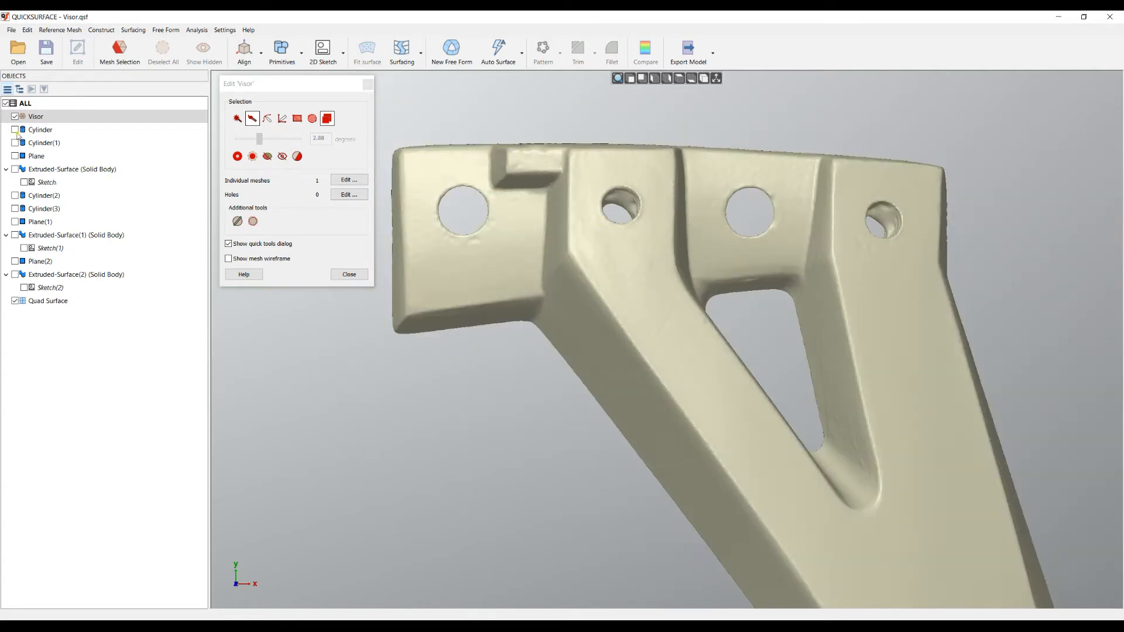
left_click(14, 130)
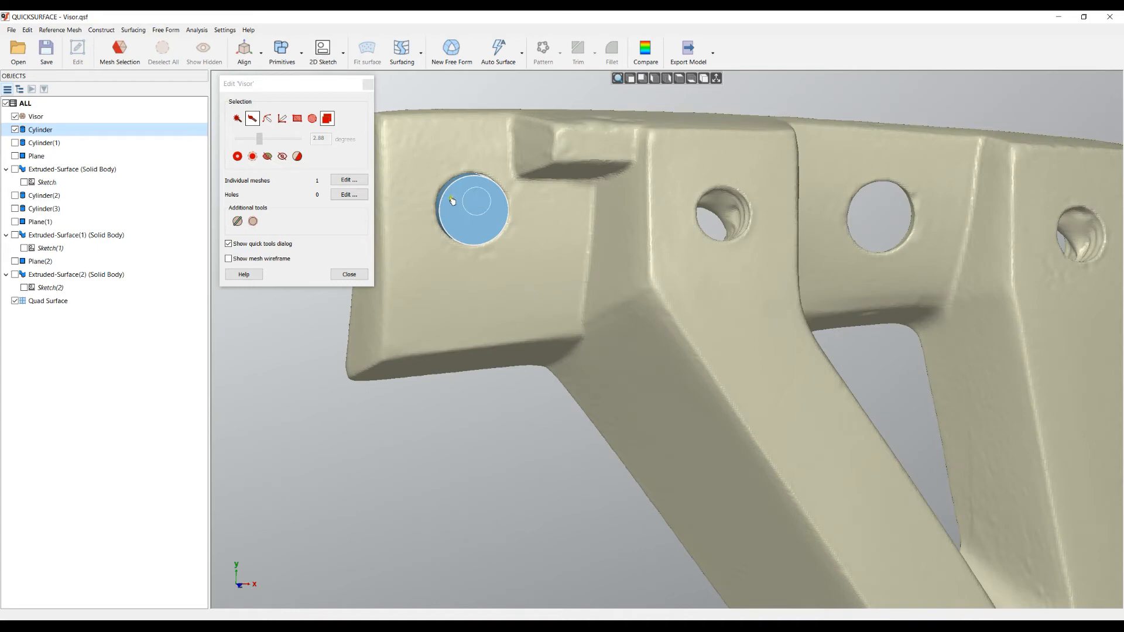
mouse_move(41, 135)
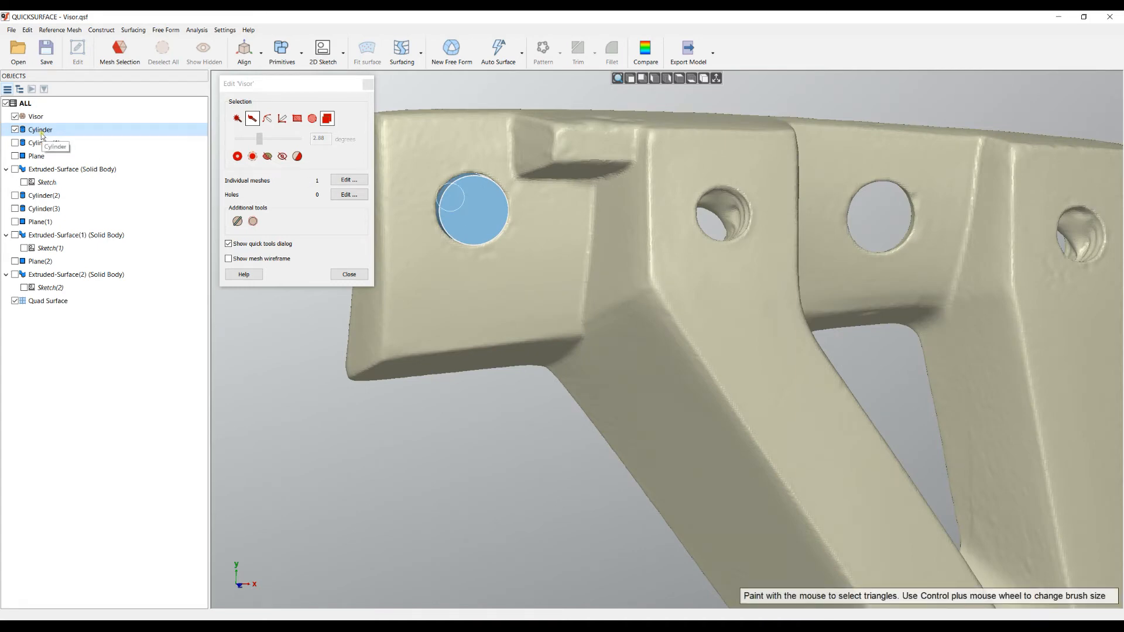
left_click(15, 143)
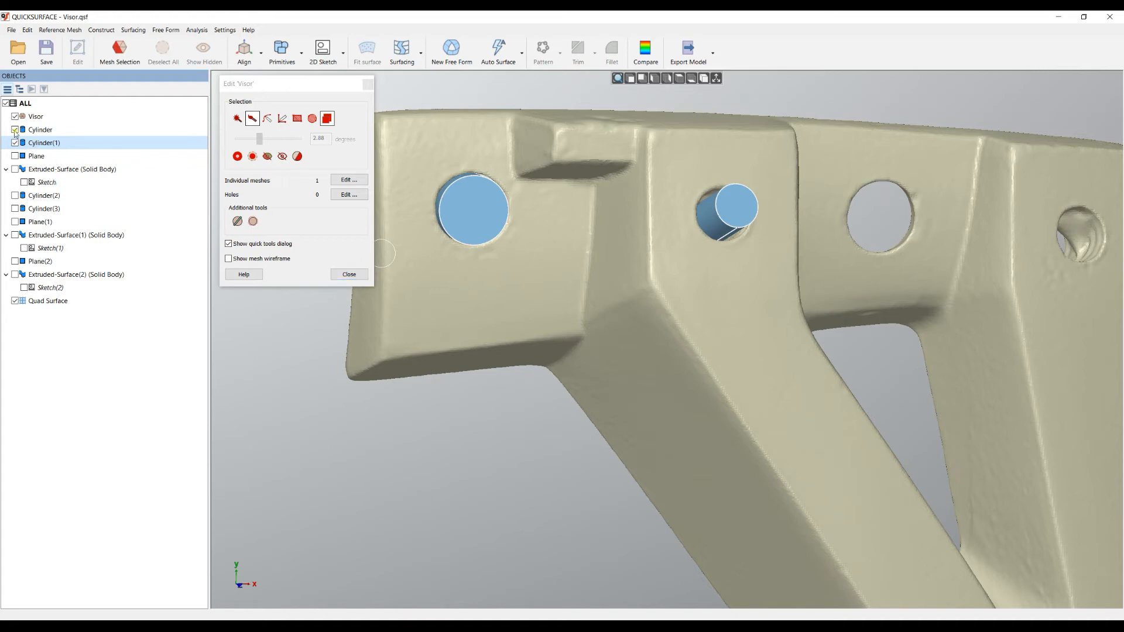
left_click(15, 130)
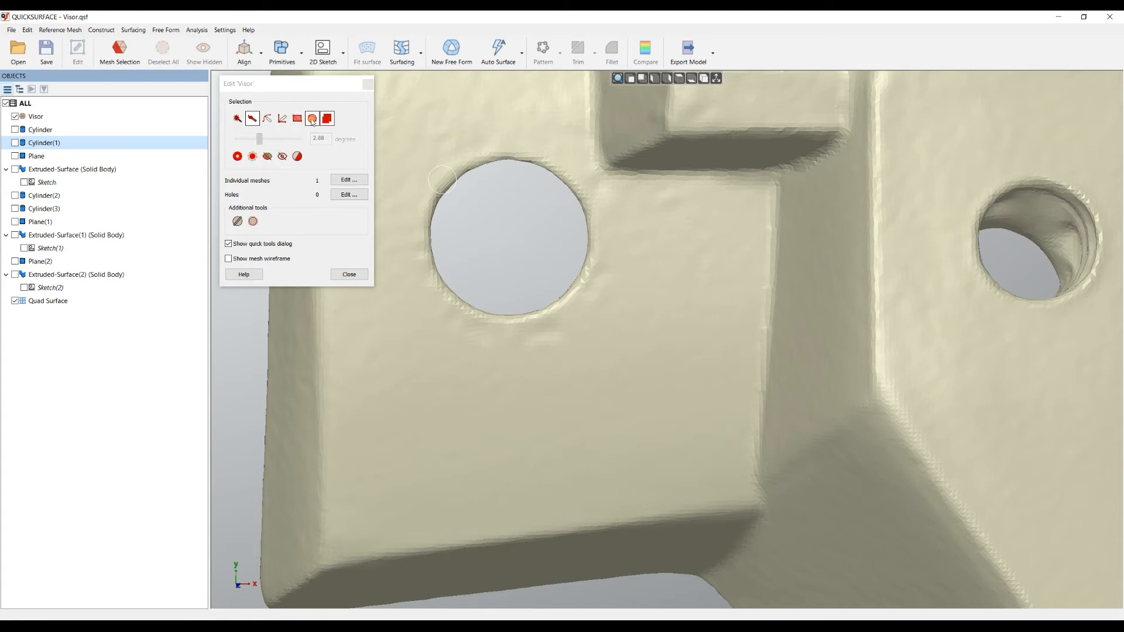
mouse_move(489, 146)
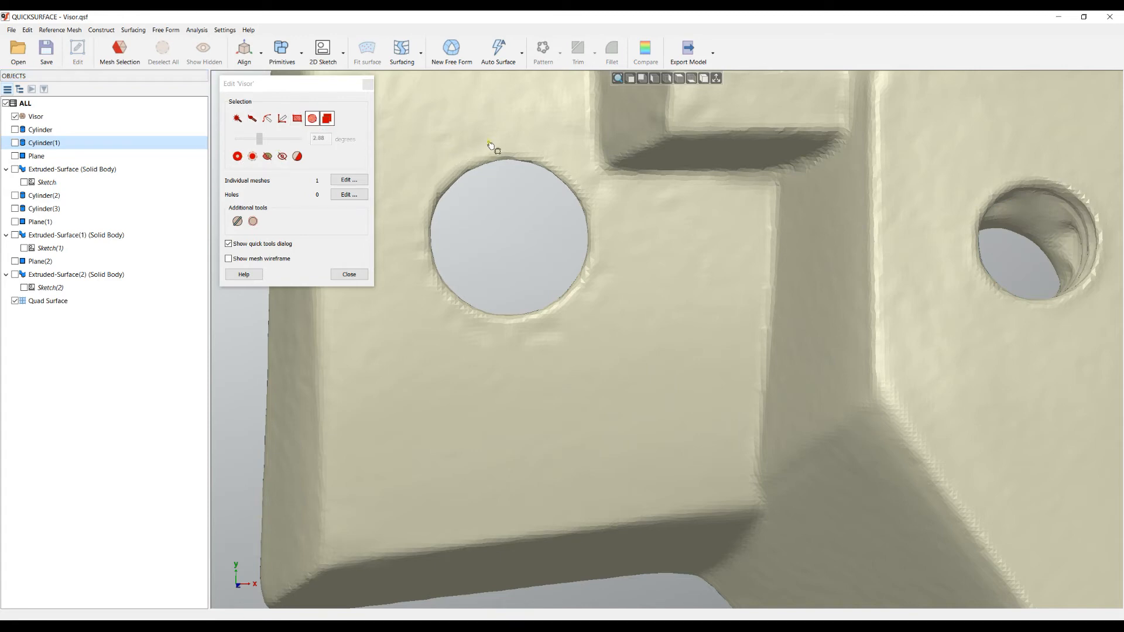
Circle-select and delete the ragged triangle ring around the left mounting hole
left_click(508, 229)
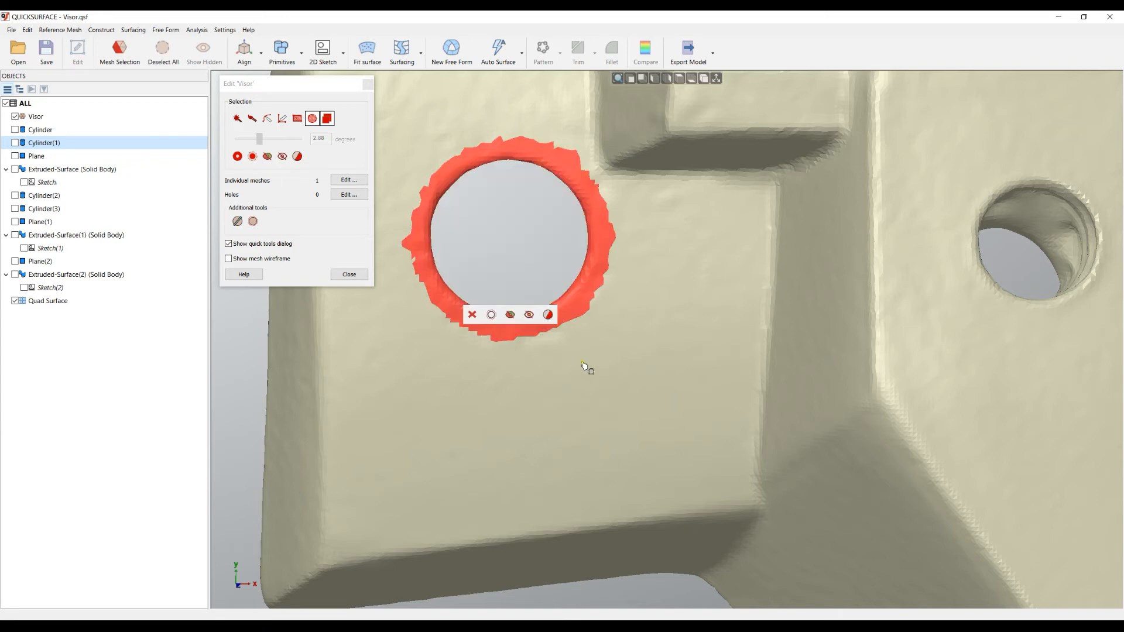
left_click(472, 314)
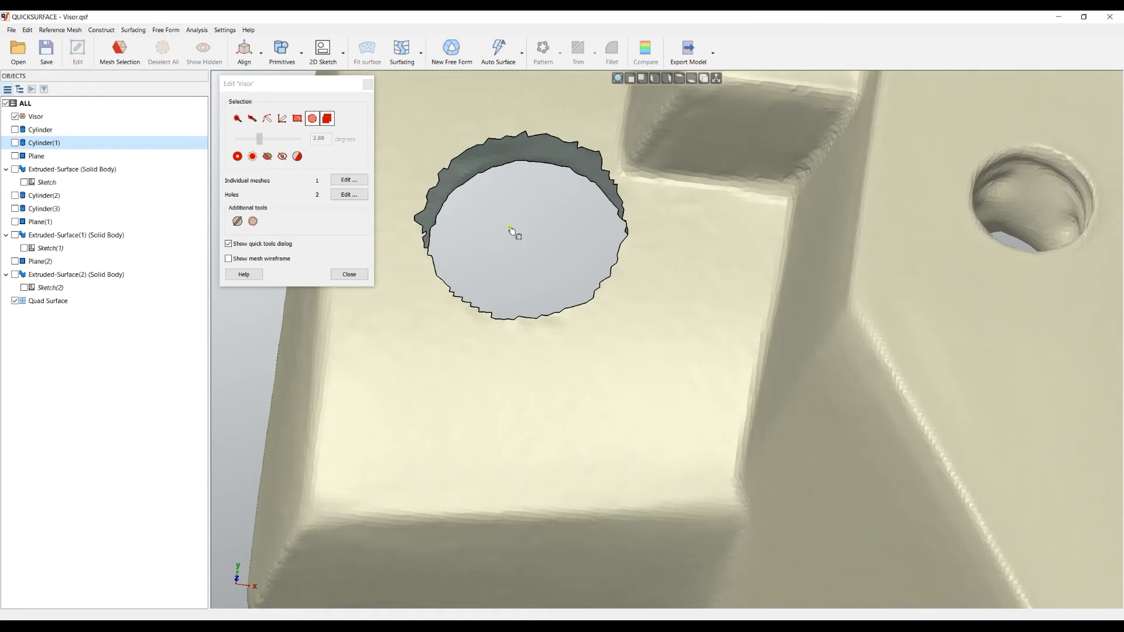
left_click(348, 195)
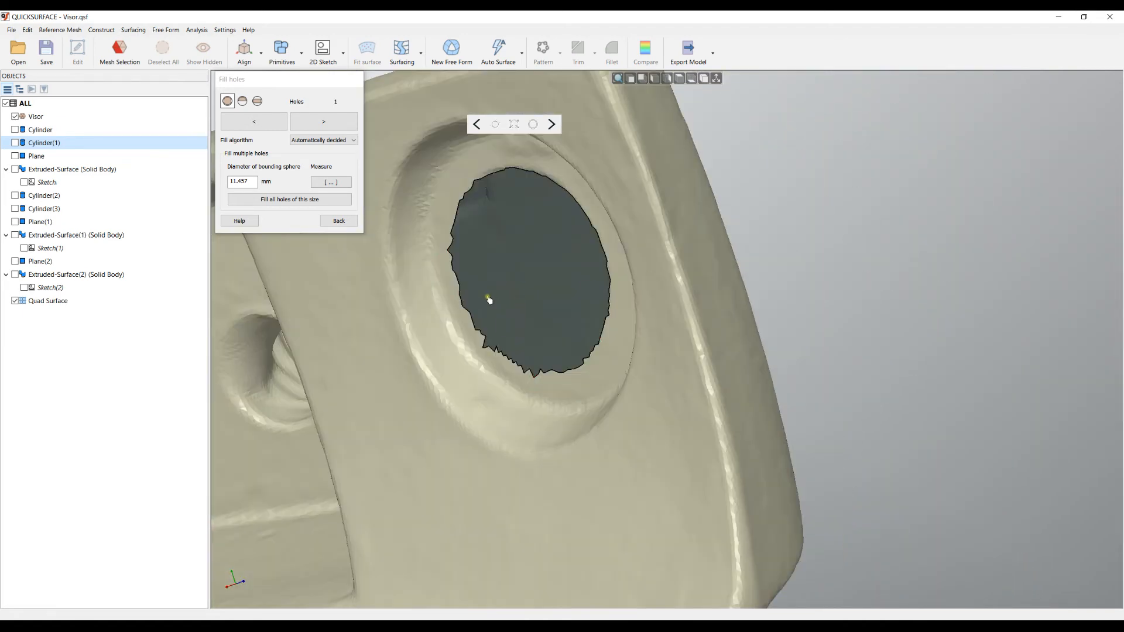
Step to the next open hole and fill it, leaving no holes reported
left_click(488, 177)
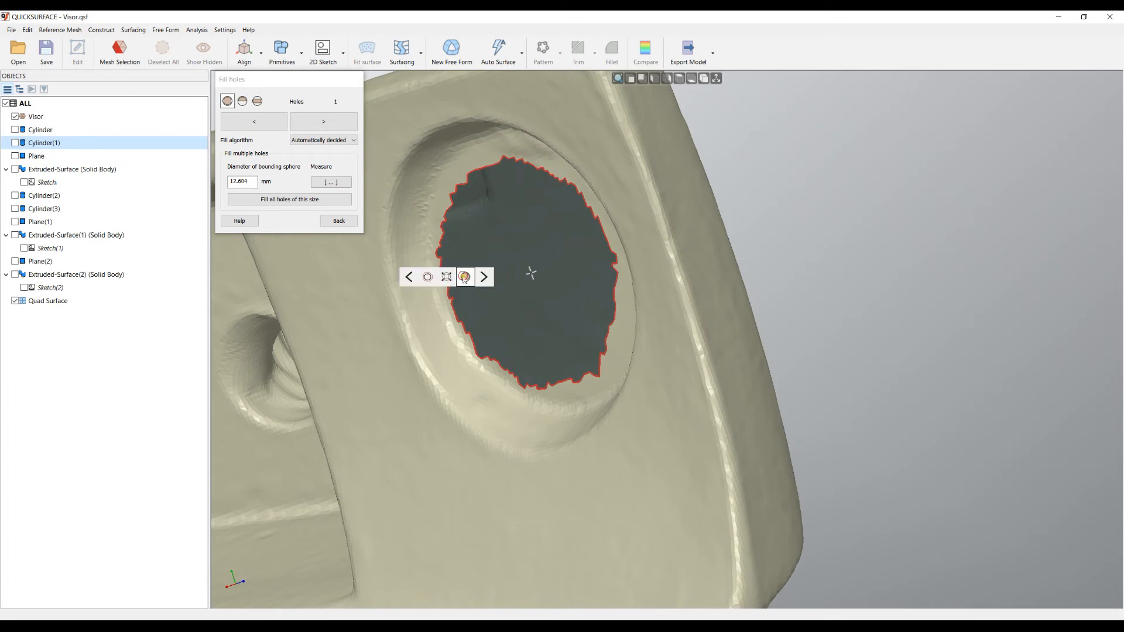
left_click(464, 277)
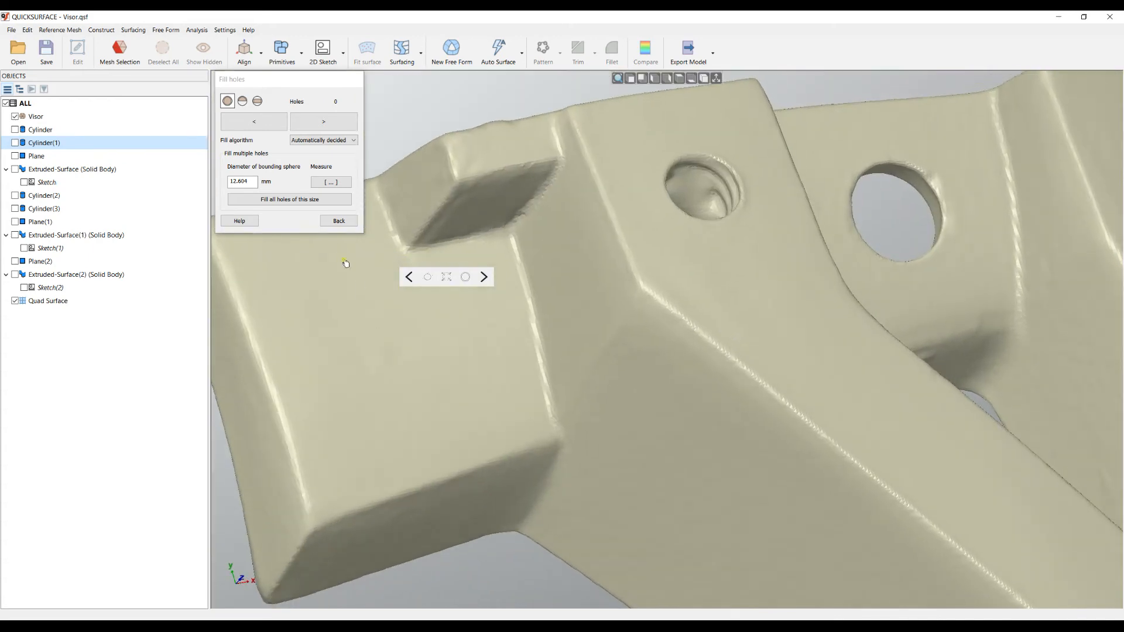
left_click(338, 220)
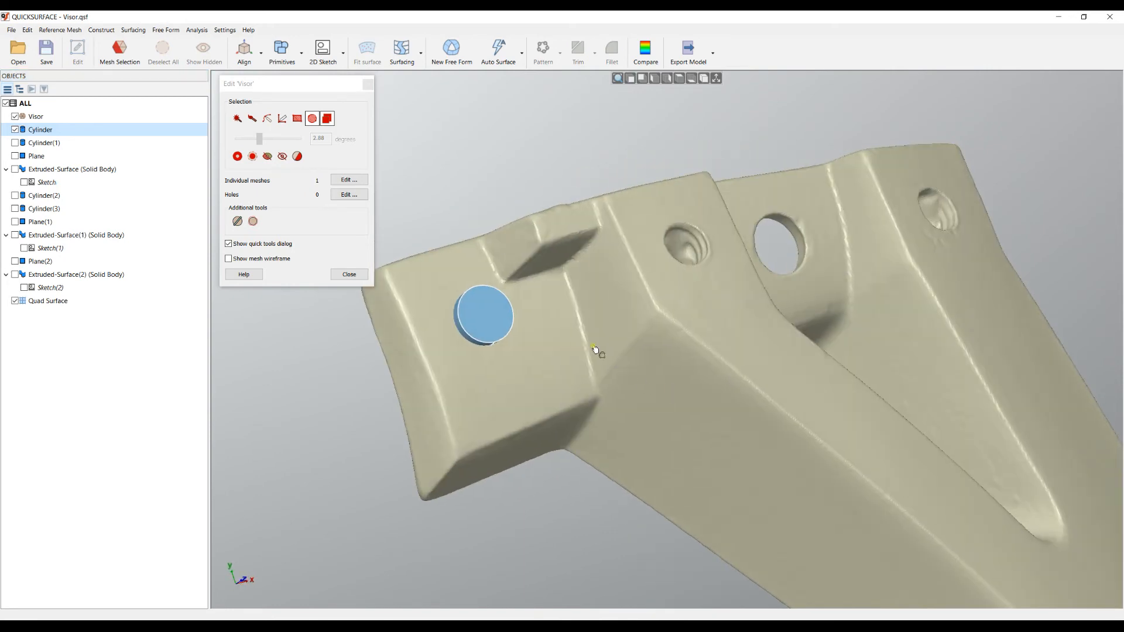
mouse_move(237, 220)
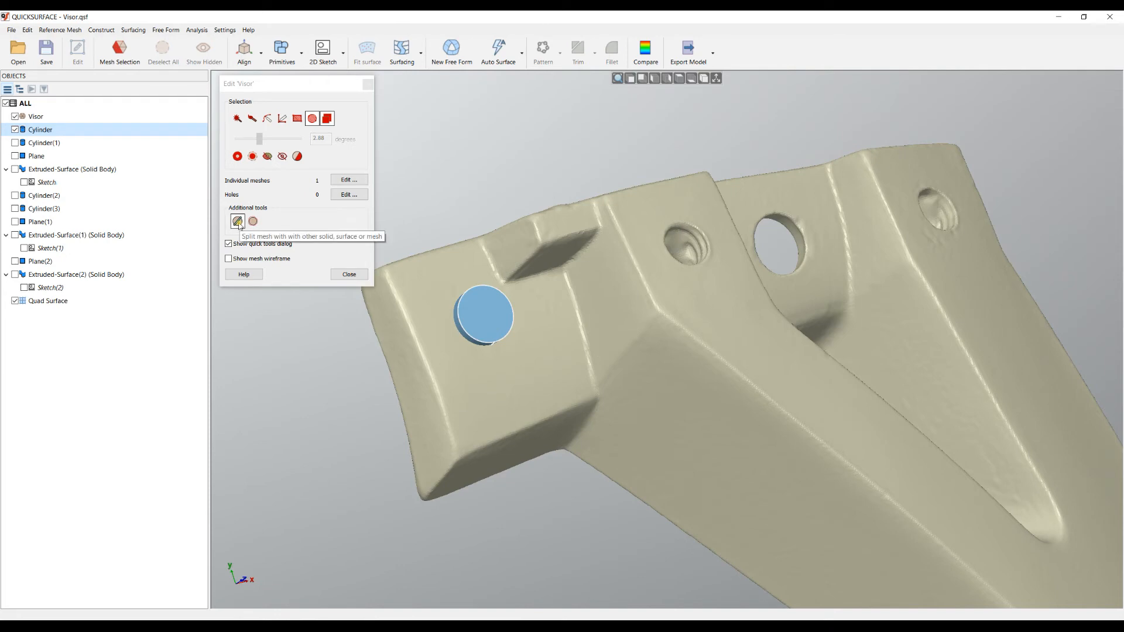
Split the visor mesh using the Cylinder as the solids-only cutting body
left_click(237, 221)
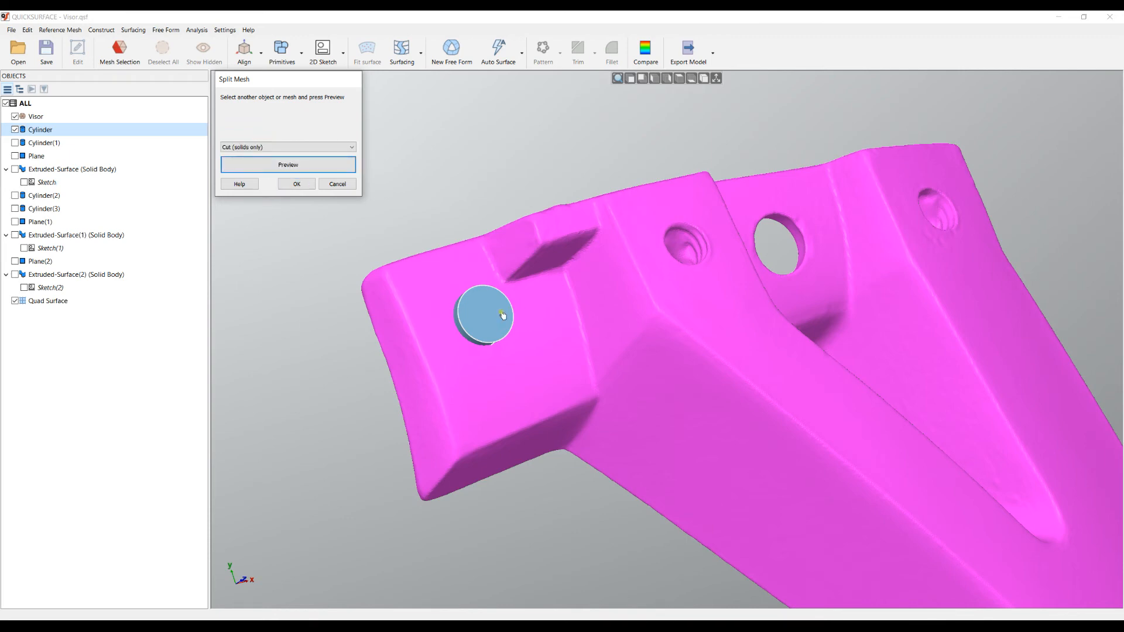
left_click(484, 315)
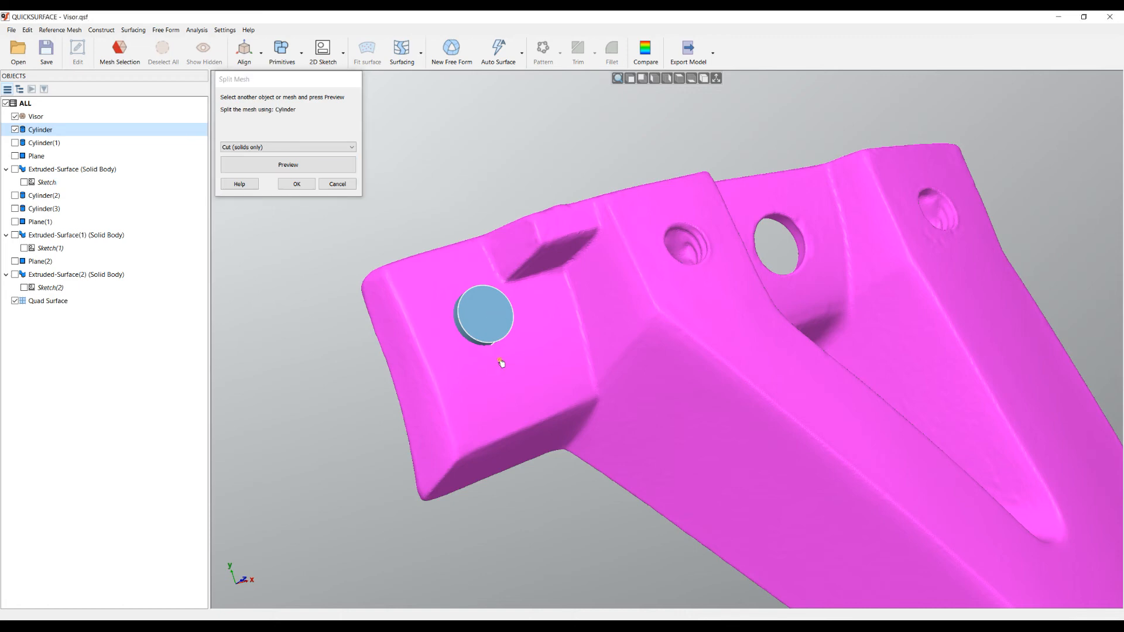
mouse_move(297, 114)
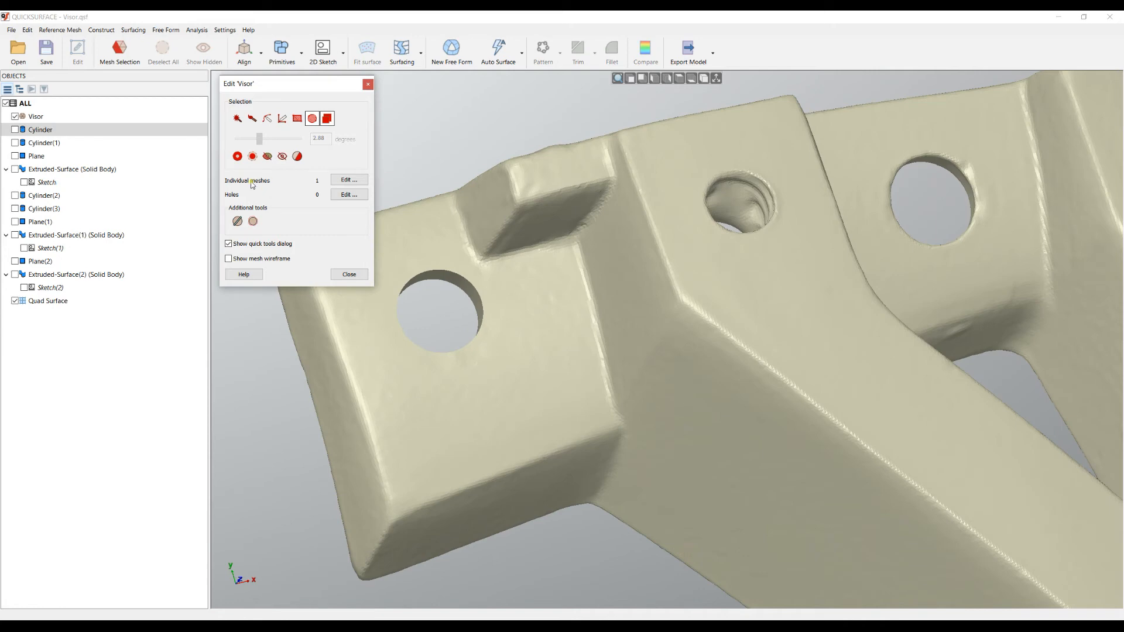
mouse_move(584, 313)
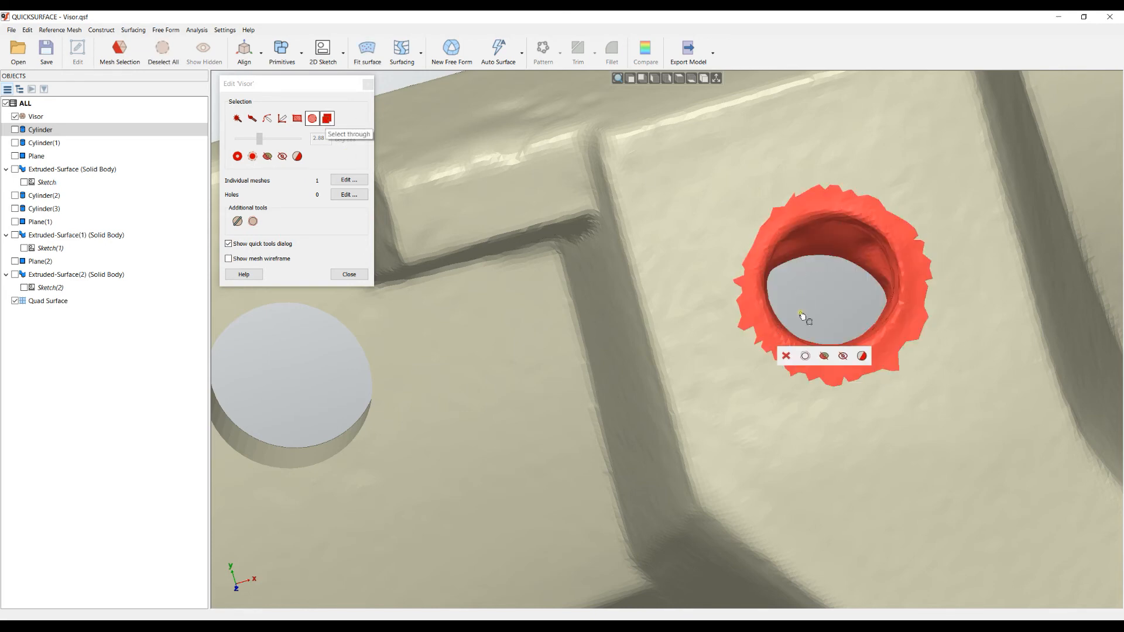
Delete the ragged scanned region around the visor's second, rough hole
left_click(804, 355)
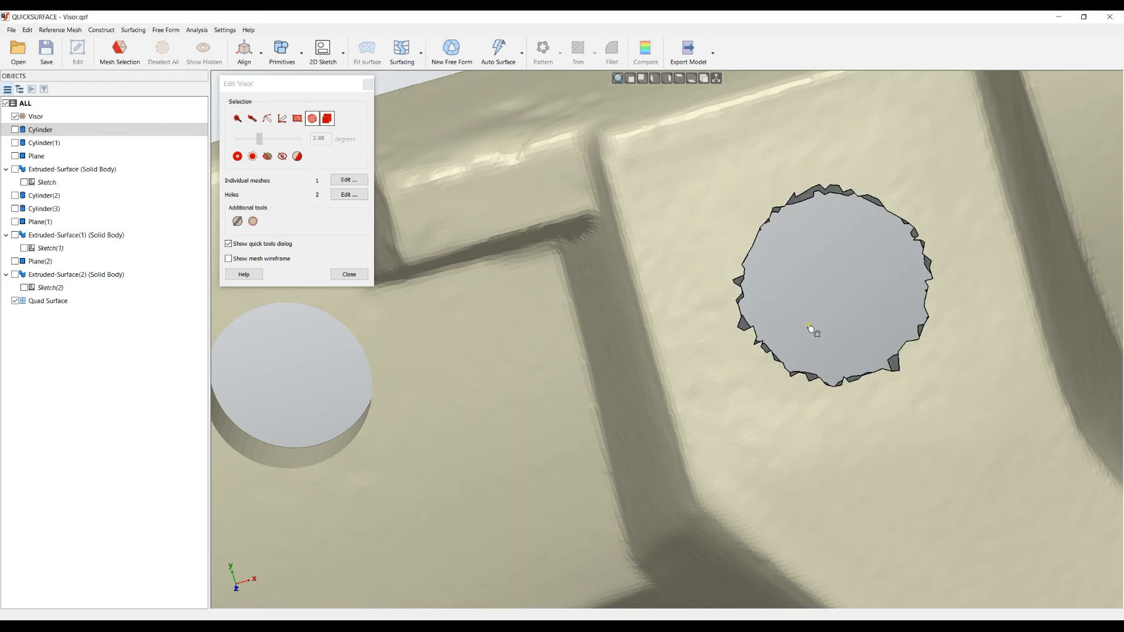
mouse_move(541, 268)
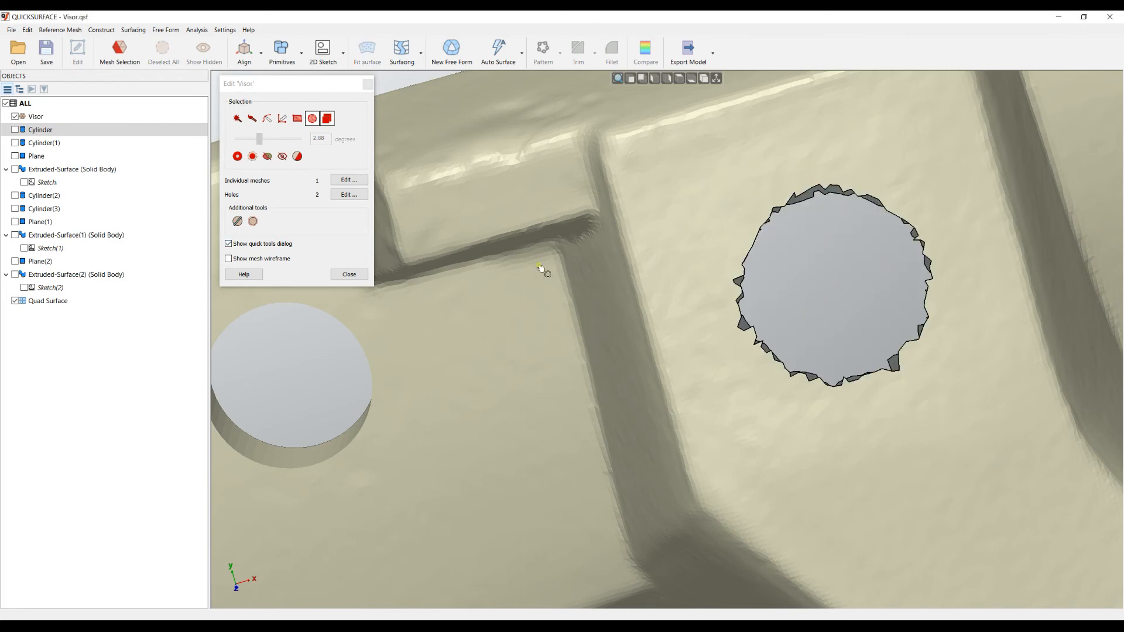
left_click(348, 195)
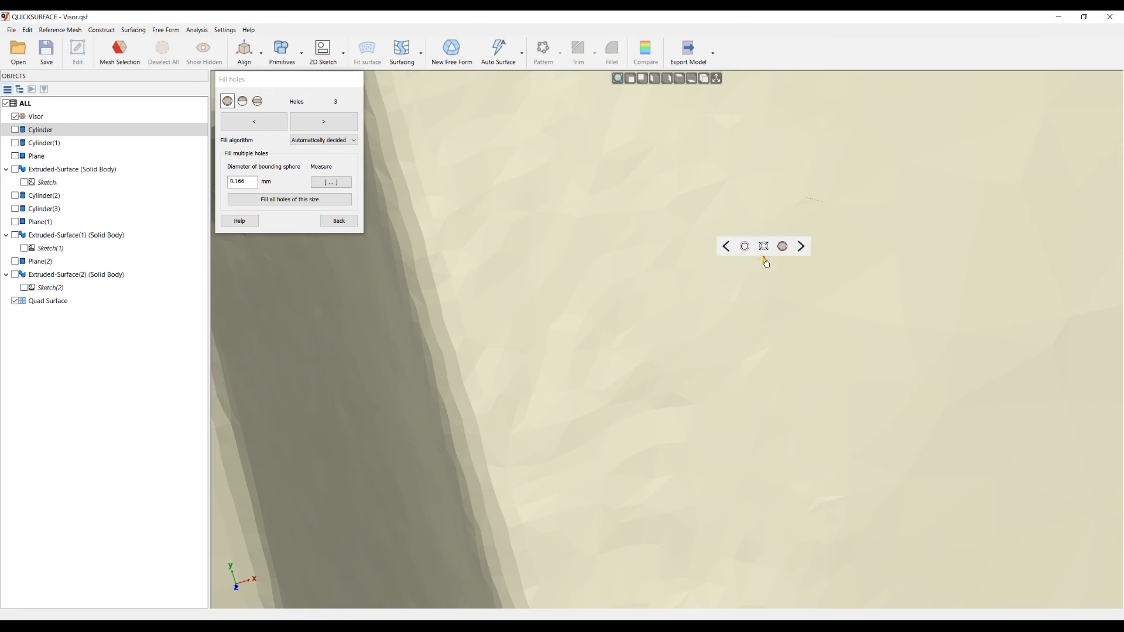
Fill the small hole, enlarge and fill the large hole, bringing the hole count to zero
left_click(781, 246)
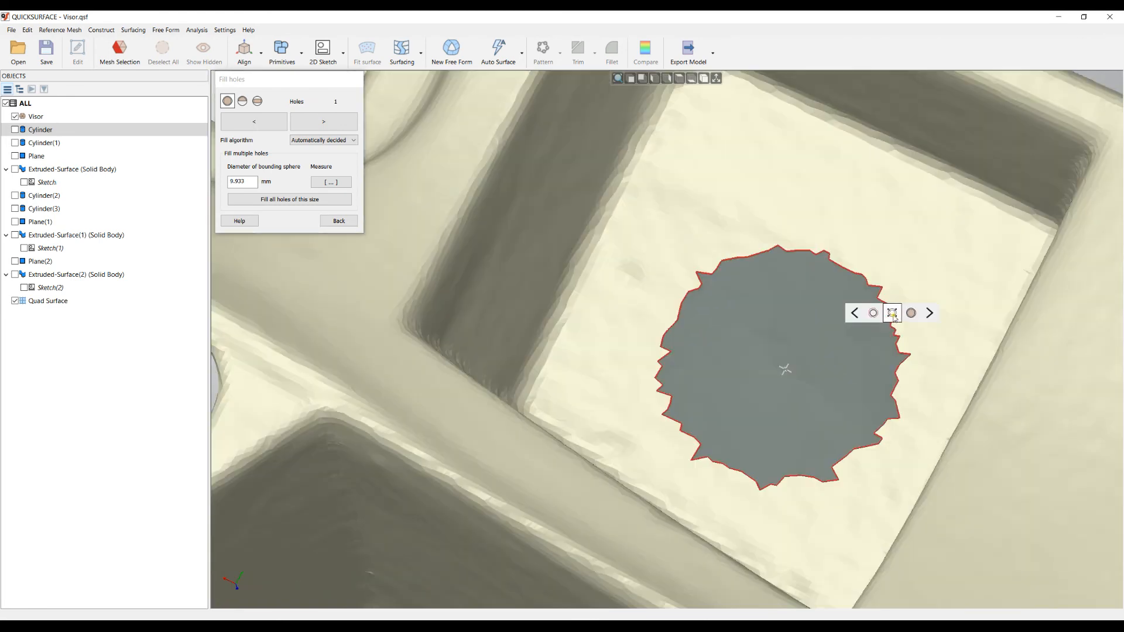
left_click(928, 313)
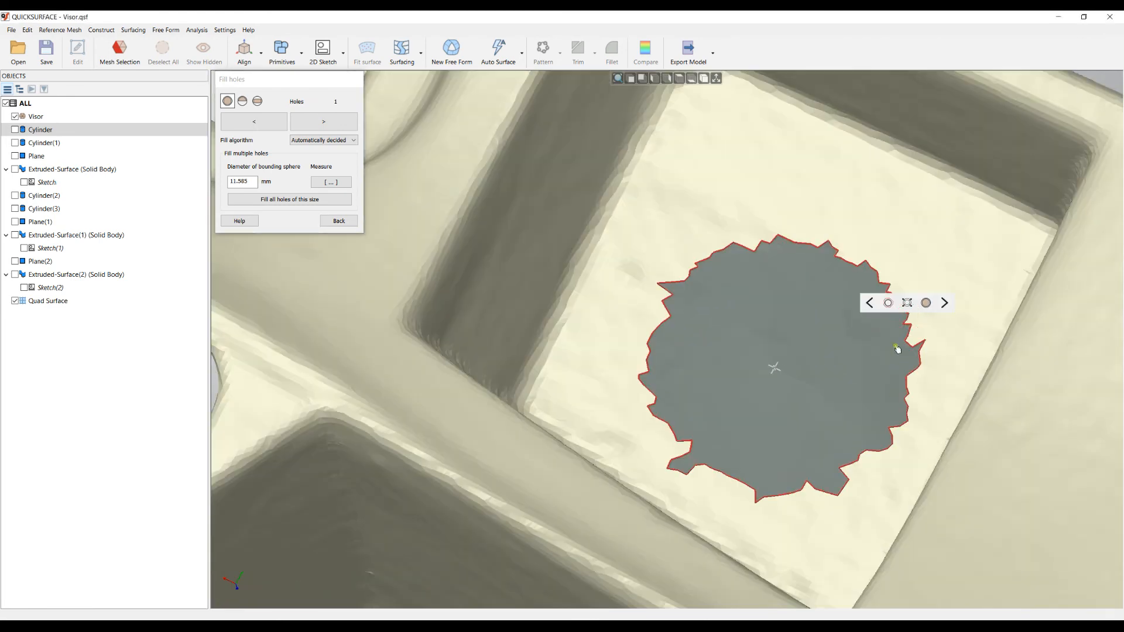
left_click(289, 199)
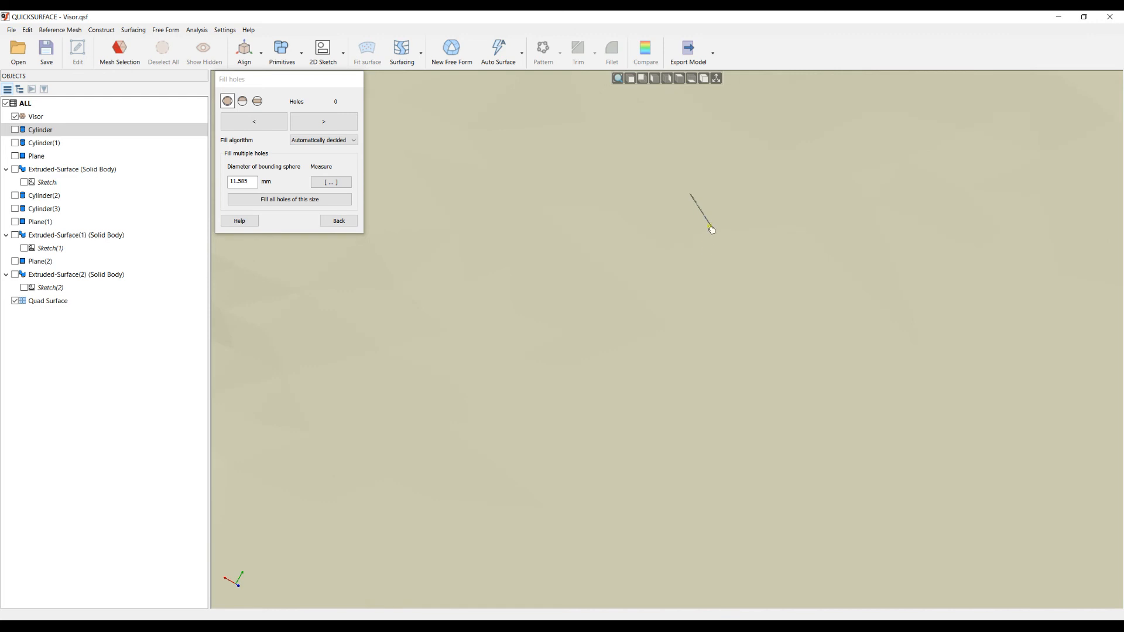
left_click(338, 220)
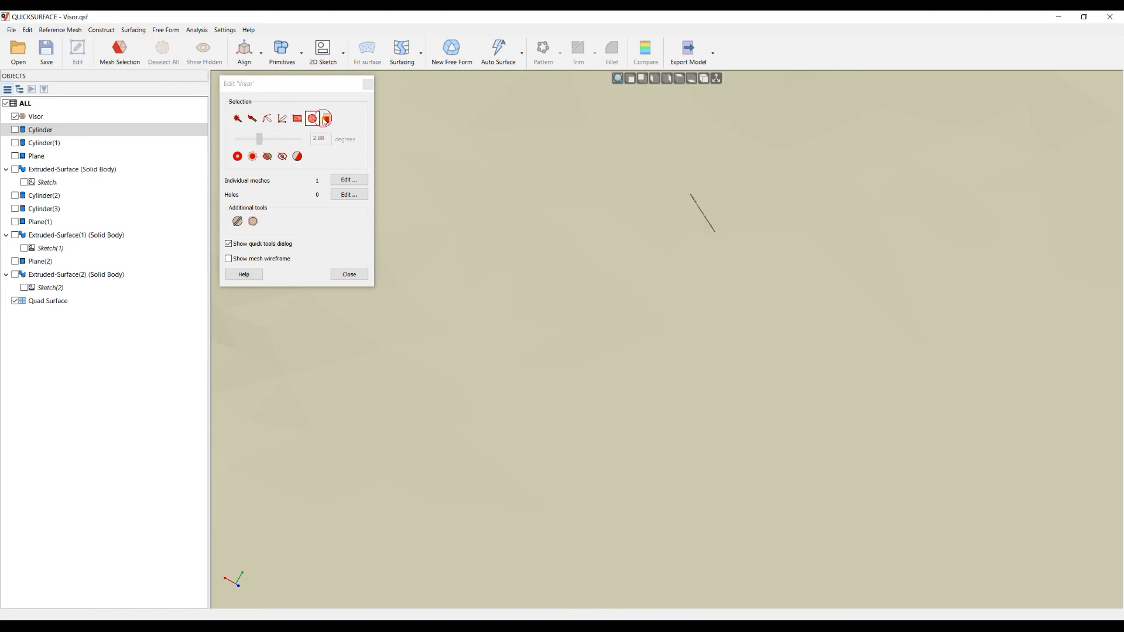
Turn off select-through, delete the stray sliver triangles, and patch the resulting gap
left_click(312, 119)
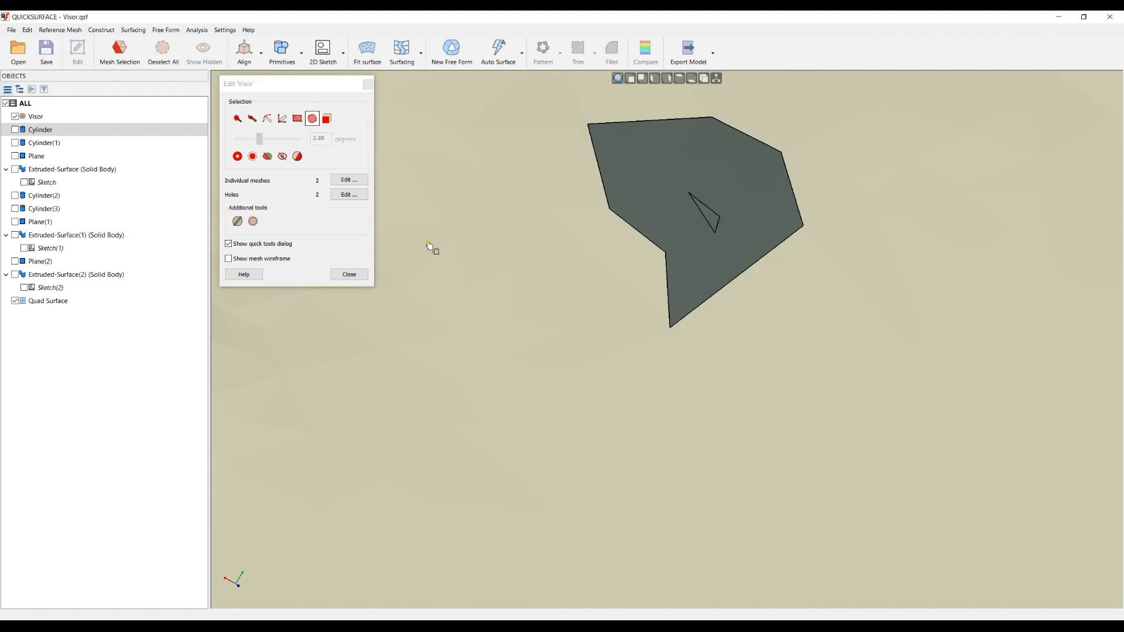
left_click(348, 194)
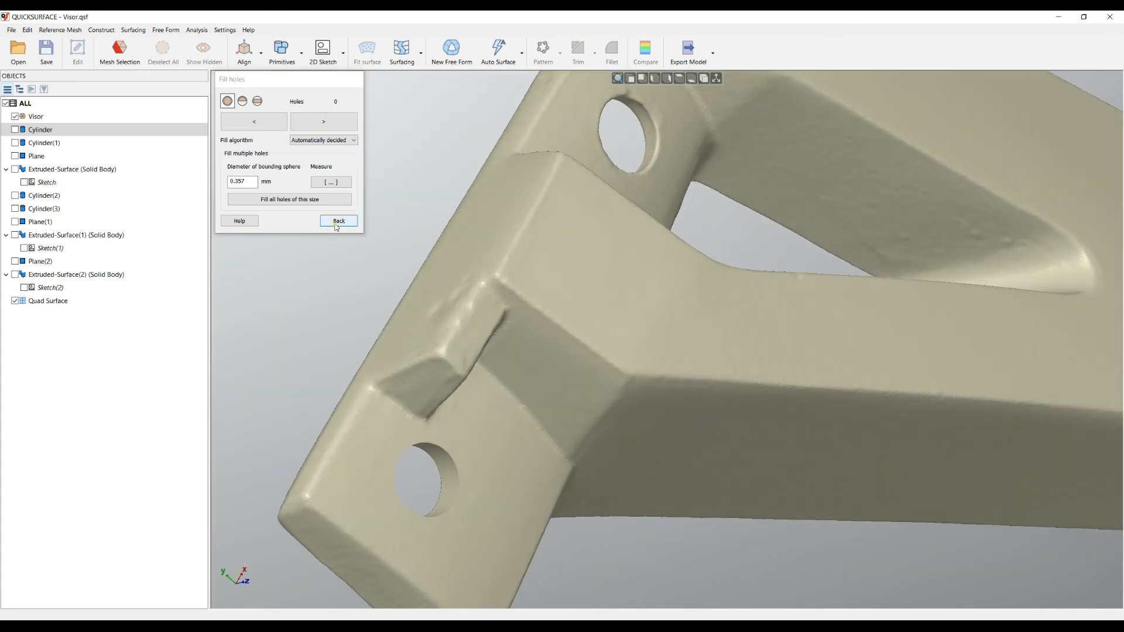
left_click(338, 220)
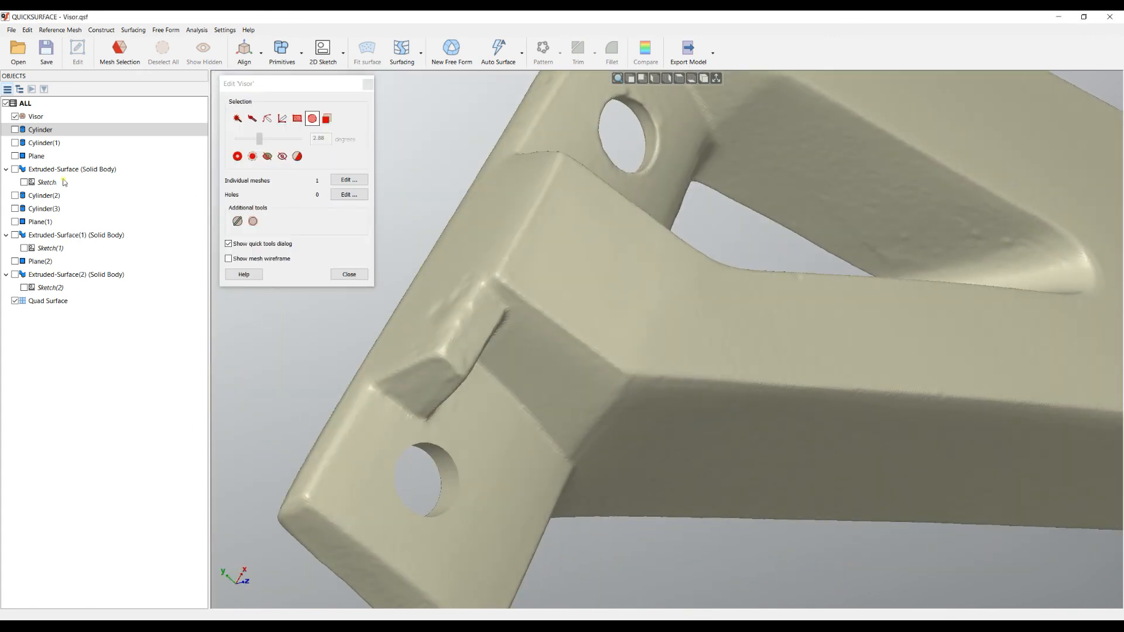
left_click(14, 143)
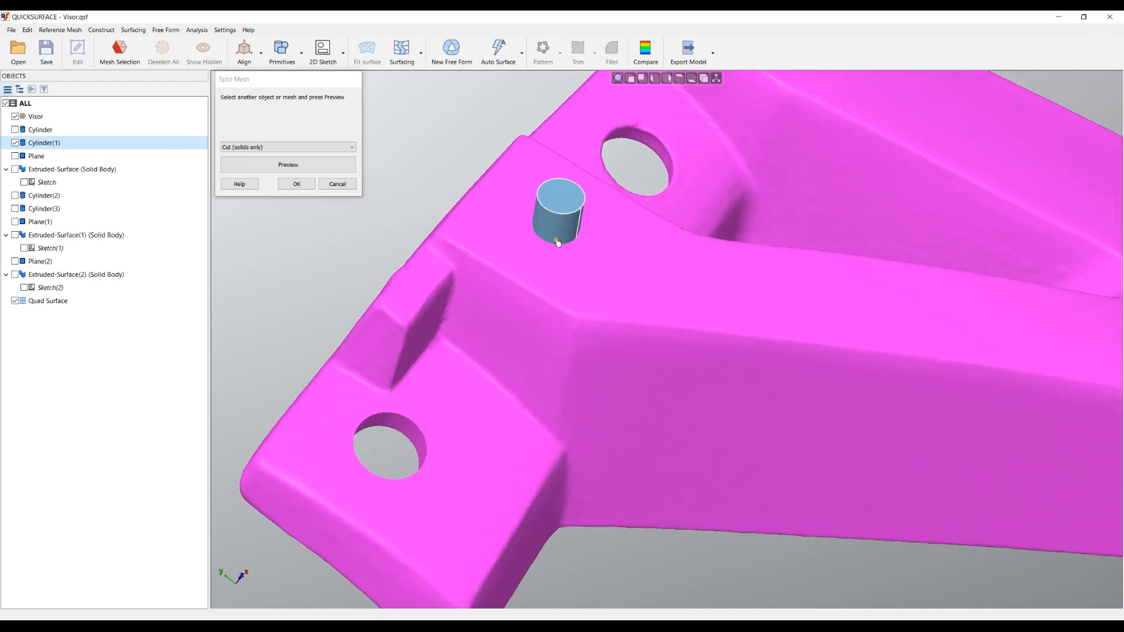
mouse_move(553, 234)
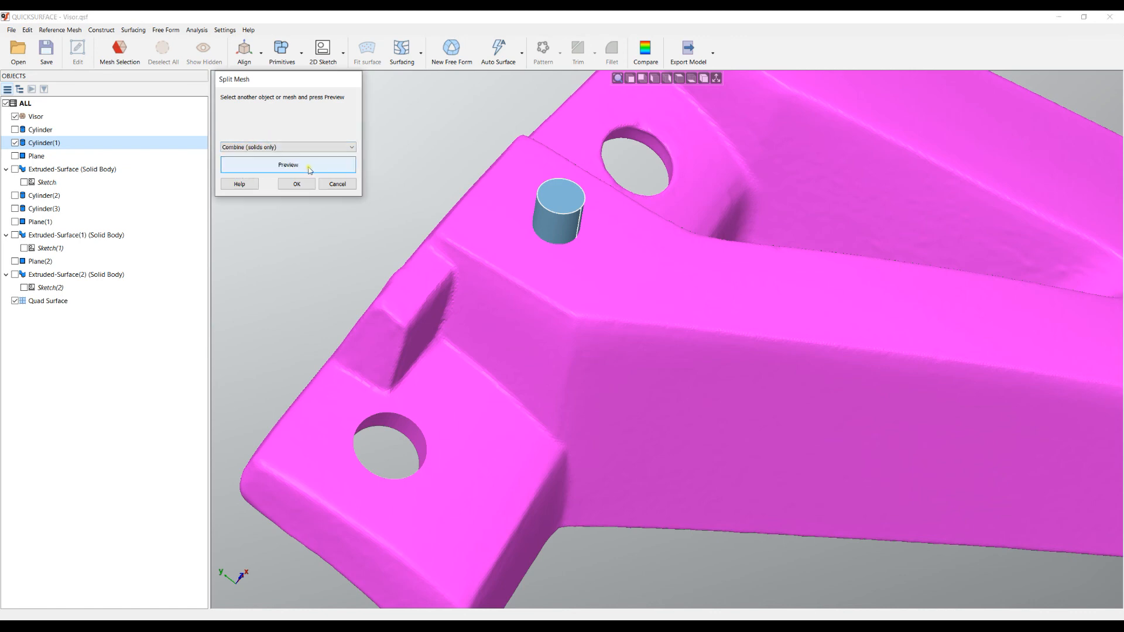
mouse_move(582, 264)
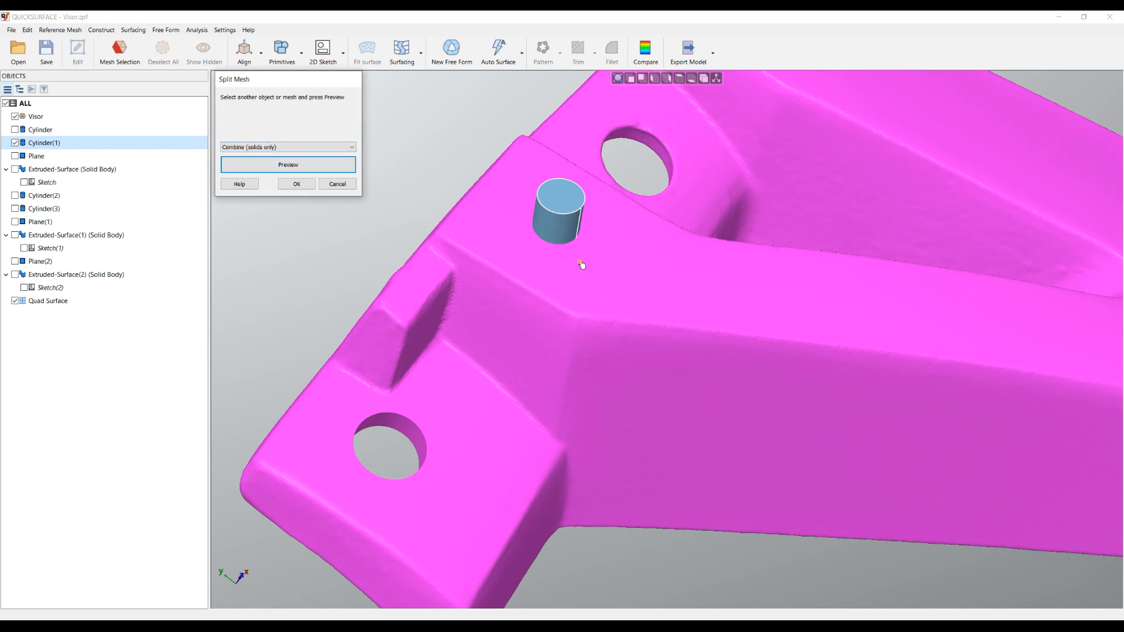
Cut the visor with Cylinder(1) in Combine (solids only) mode and toggle Cylinder(1)'s visibility
left_click(566, 215)
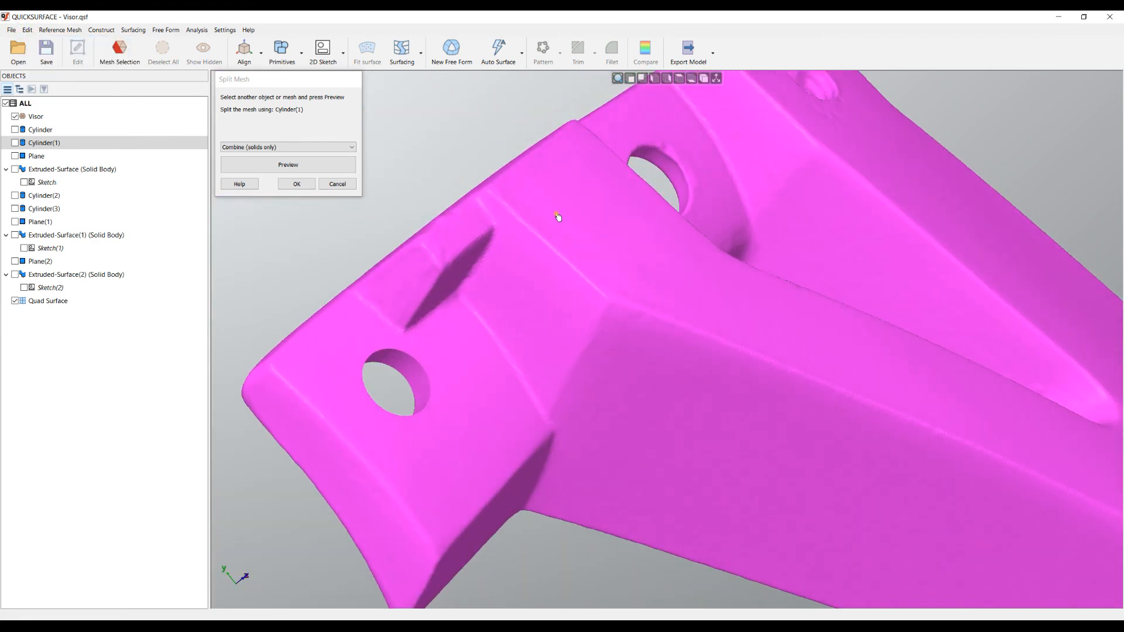
left_click(45, 143)
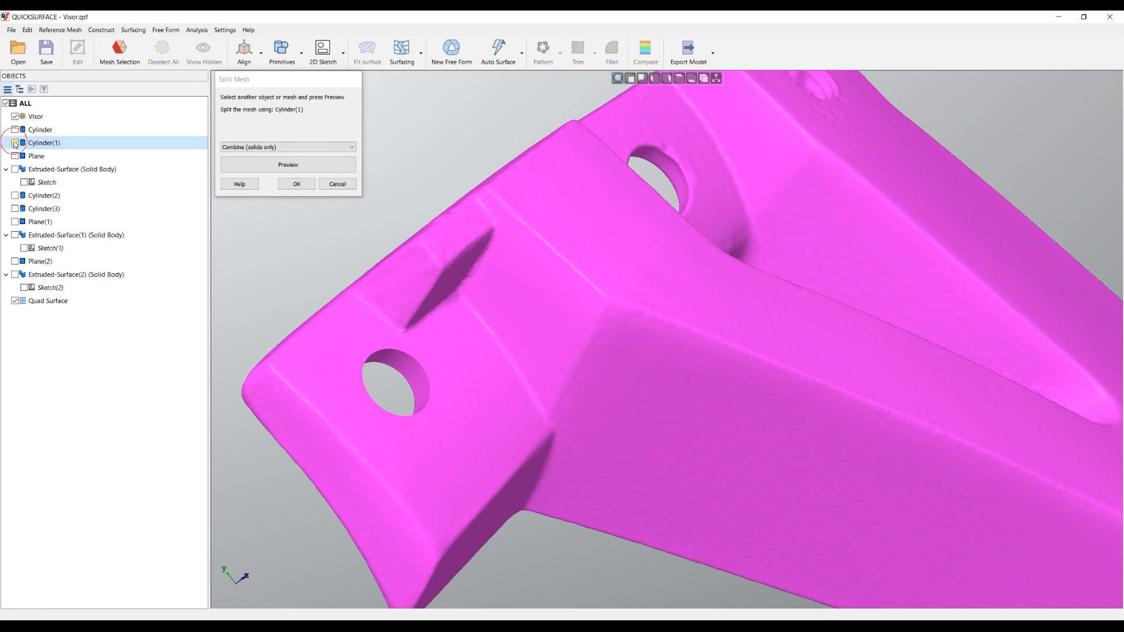
left_click(286, 147)
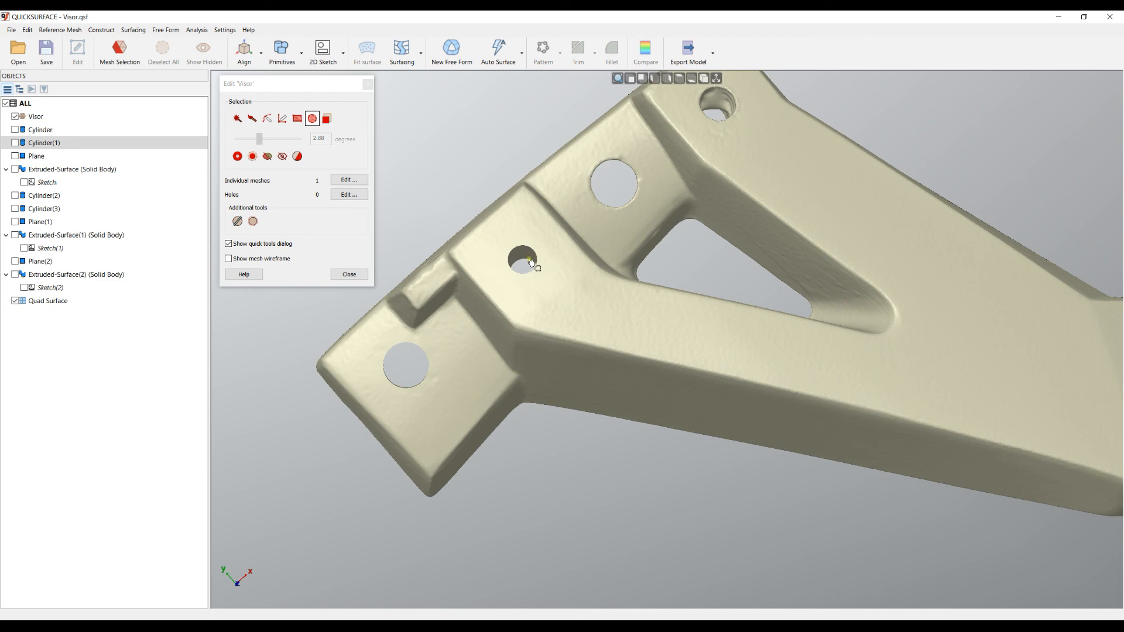
mouse_move(519, 276)
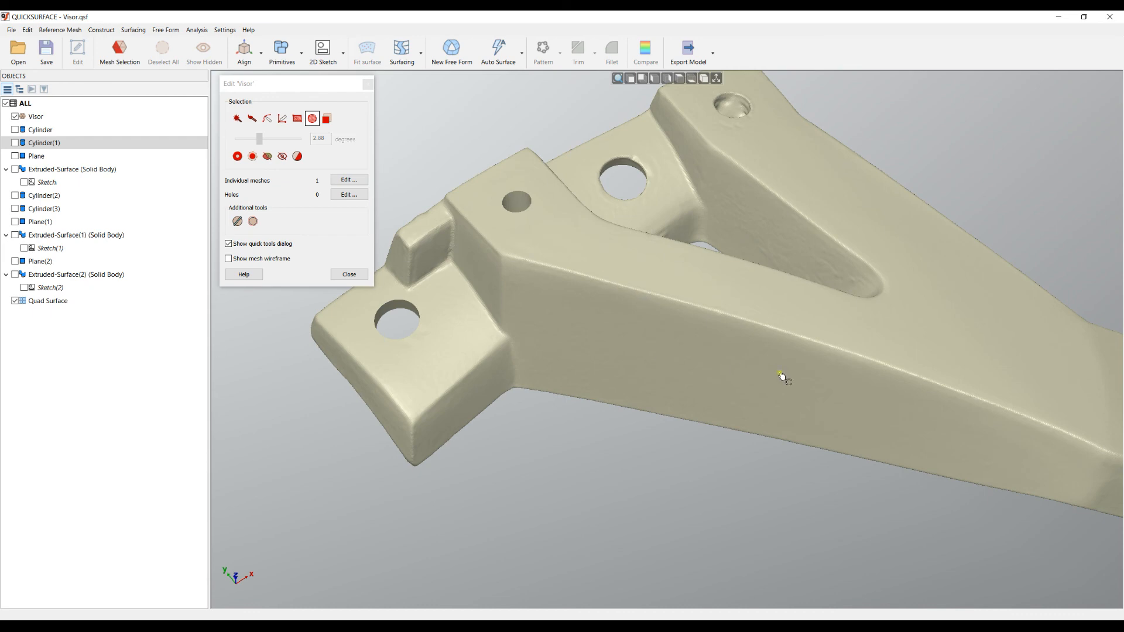
mouse_move(586, 365)
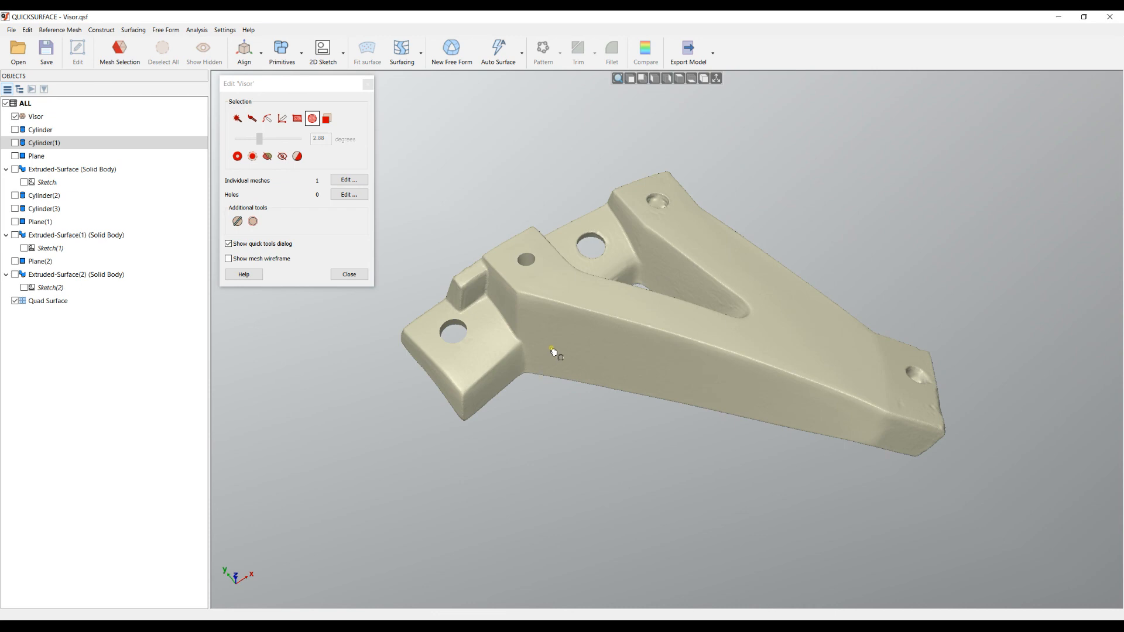
mouse_move(566, 294)
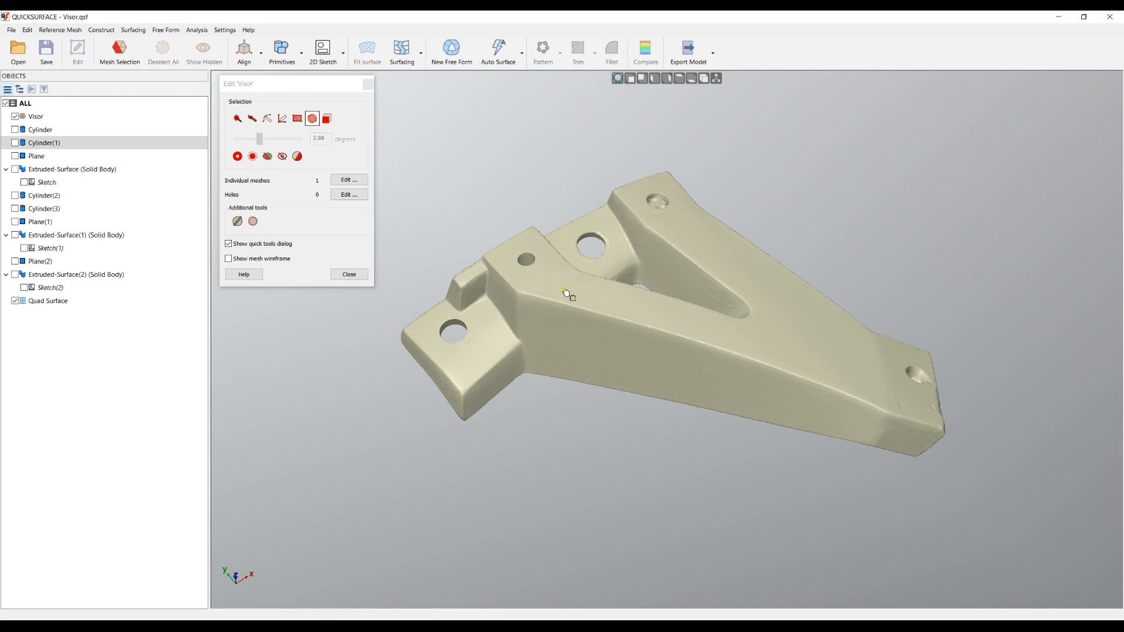